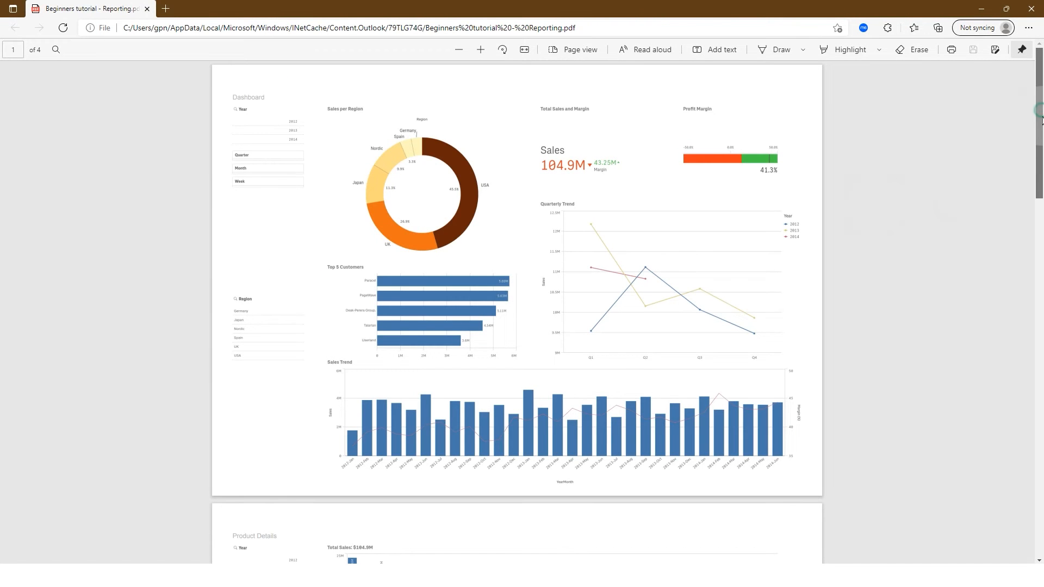
- Scroll down through all four pages of the emailed PDF report in Edge
{"action": "scroll", "scroll_direction": "down", "scroll_amount": 3}
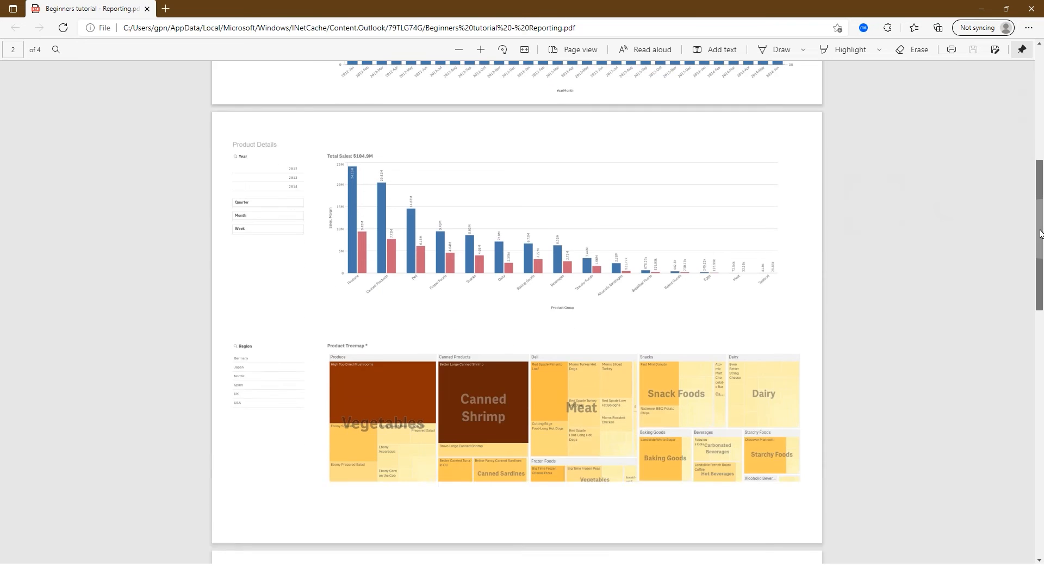
{"action": "scroll", "scroll_direction": "down", "scroll_amount": 3}
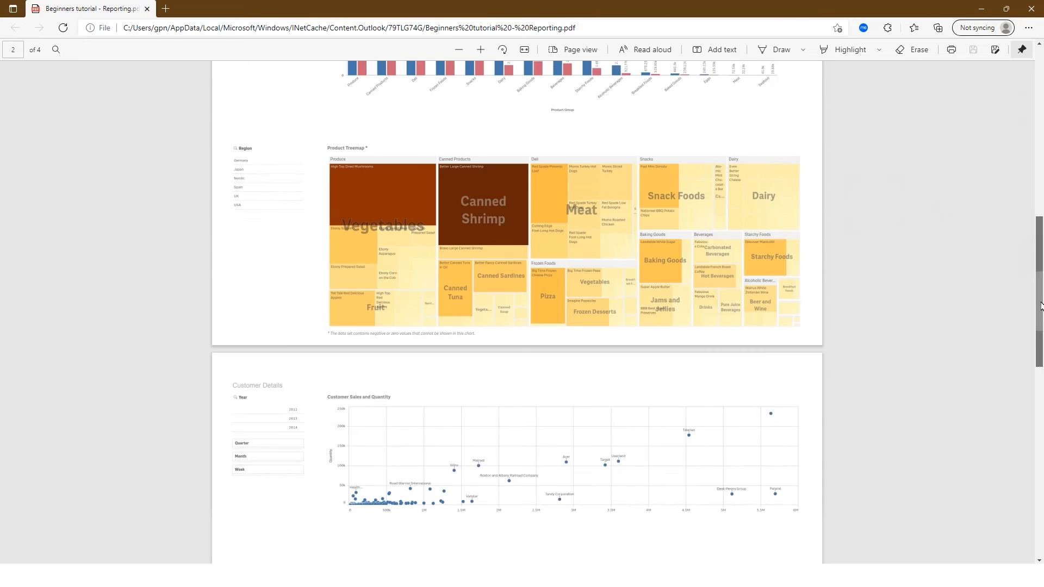
{"action": "scroll", "scroll_direction": "down", "scroll_amount": 3}
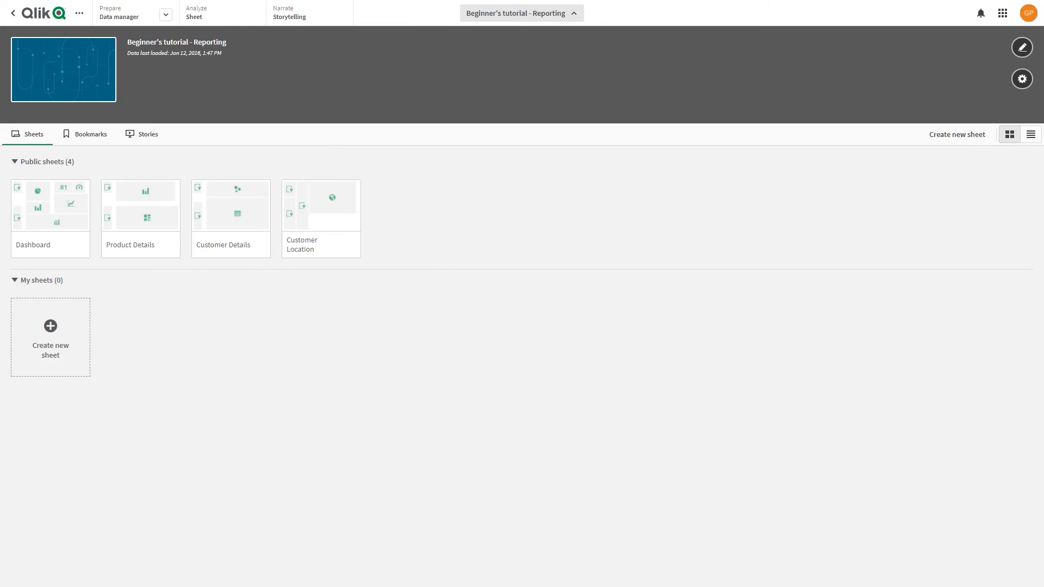
{"action": "mouse_move", "coordinate": [65, 301]}
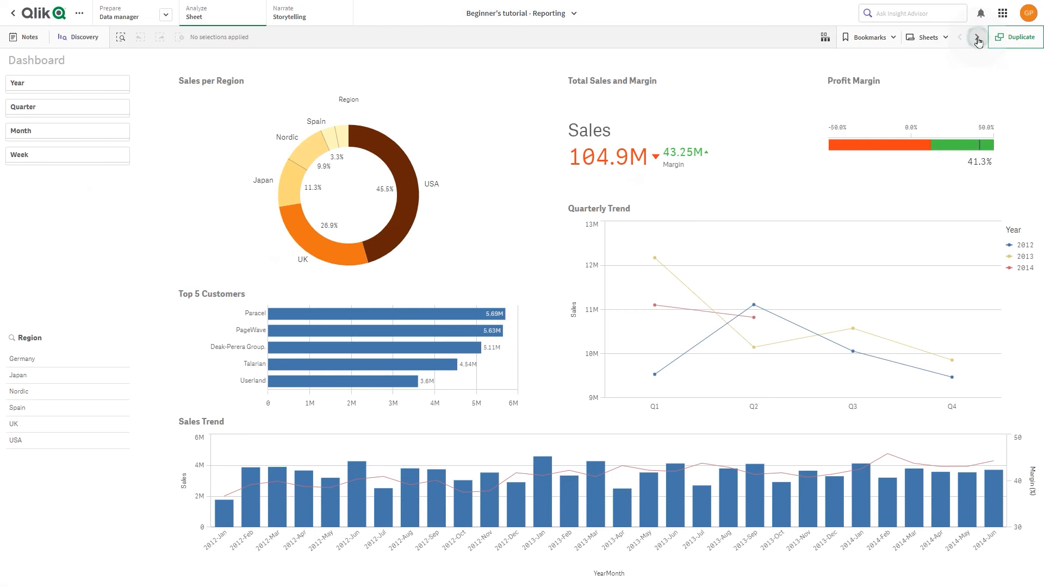
- Step through Product Details, Customer Details and Customer Location sheets, then return to Qlik Cloud home
{"action": "left_click", "coordinate": [978, 37]}
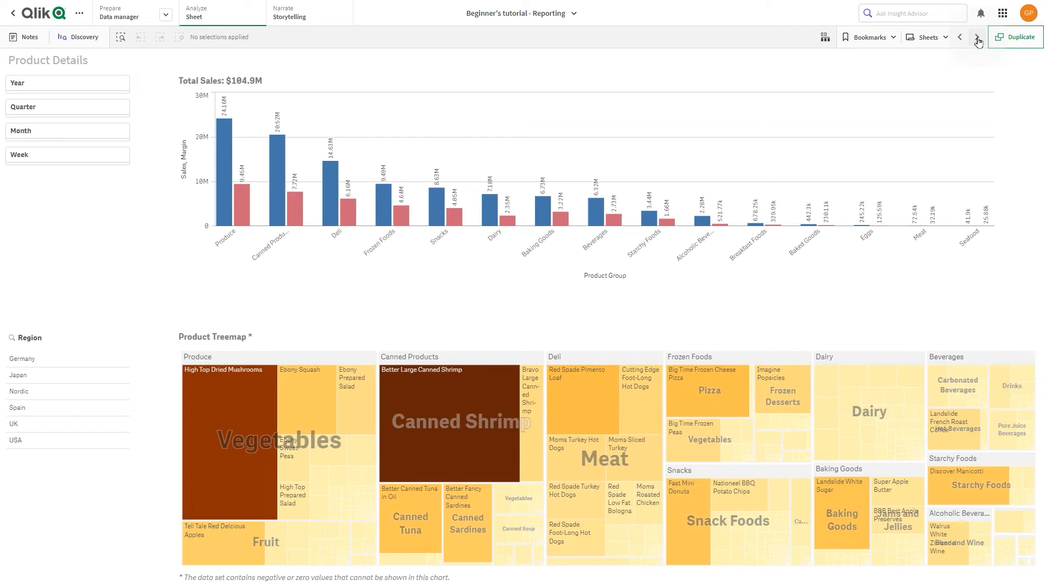
{"action": "left_click", "coordinate": [977, 37]}
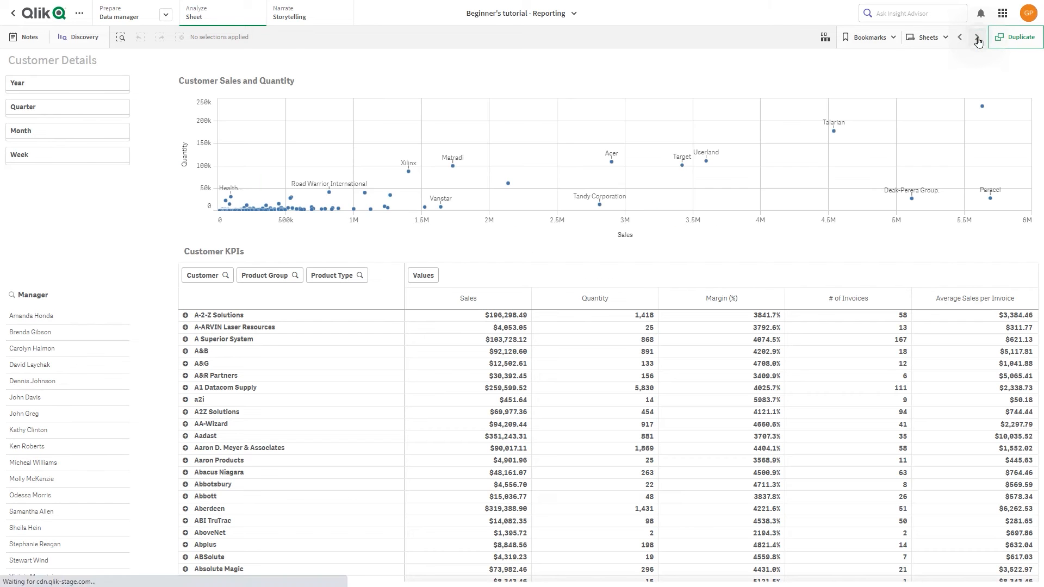
{"action": "left_click", "coordinate": [976, 37]}
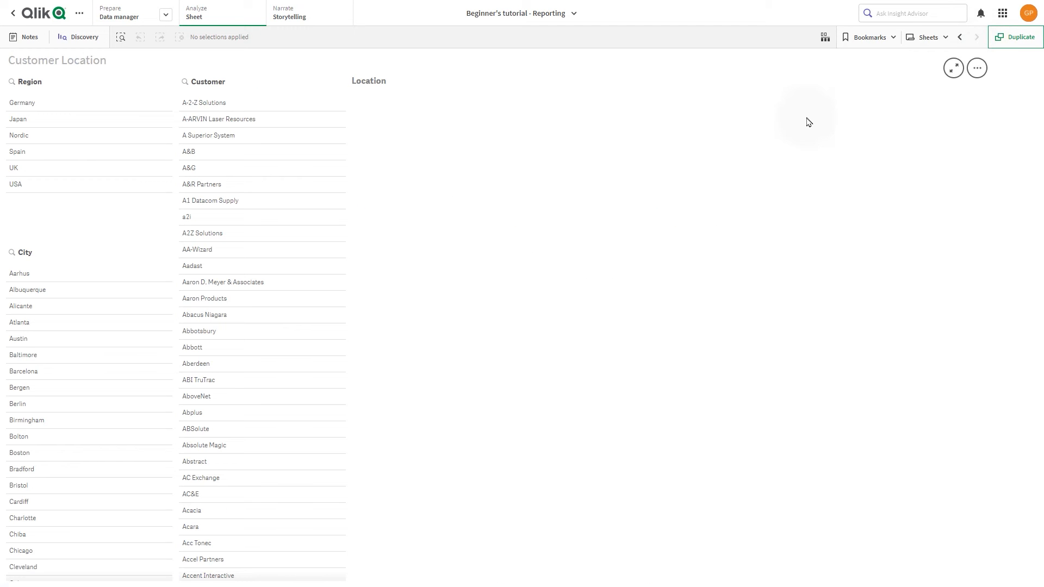
{"action": "left_click", "coordinate": [39, 13]}
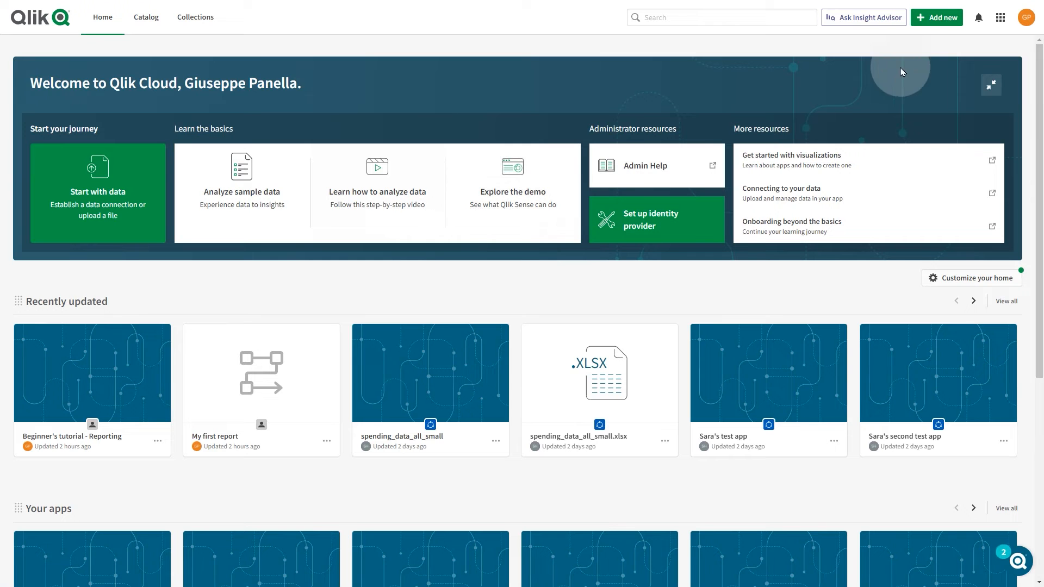
- Create a new automation named 'My first report' from the Add new menu and save it
{"action": "left_click", "coordinate": [936, 18]}
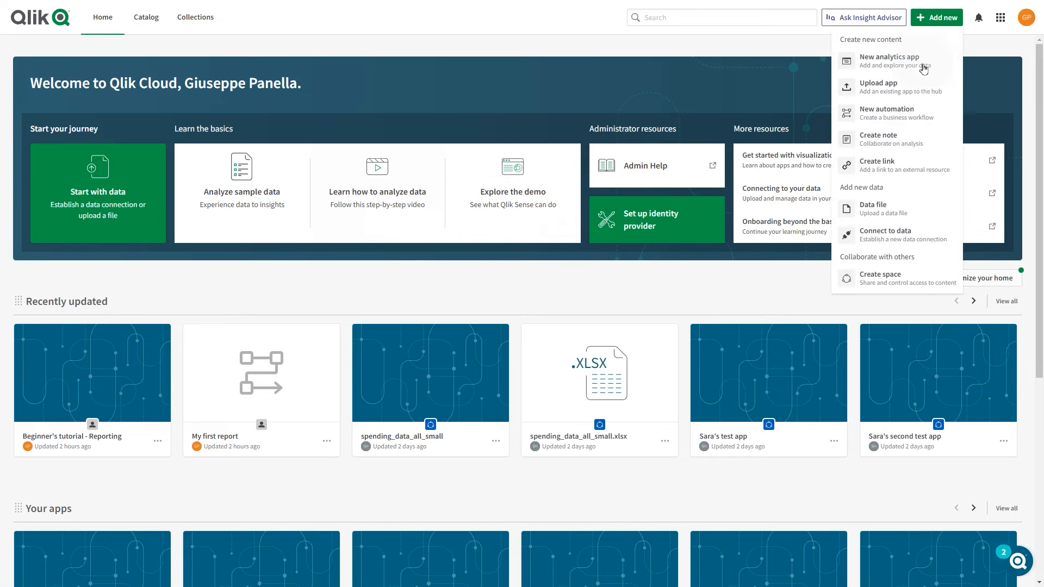
{"action": "left_click", "coordinate": [889, 108]}
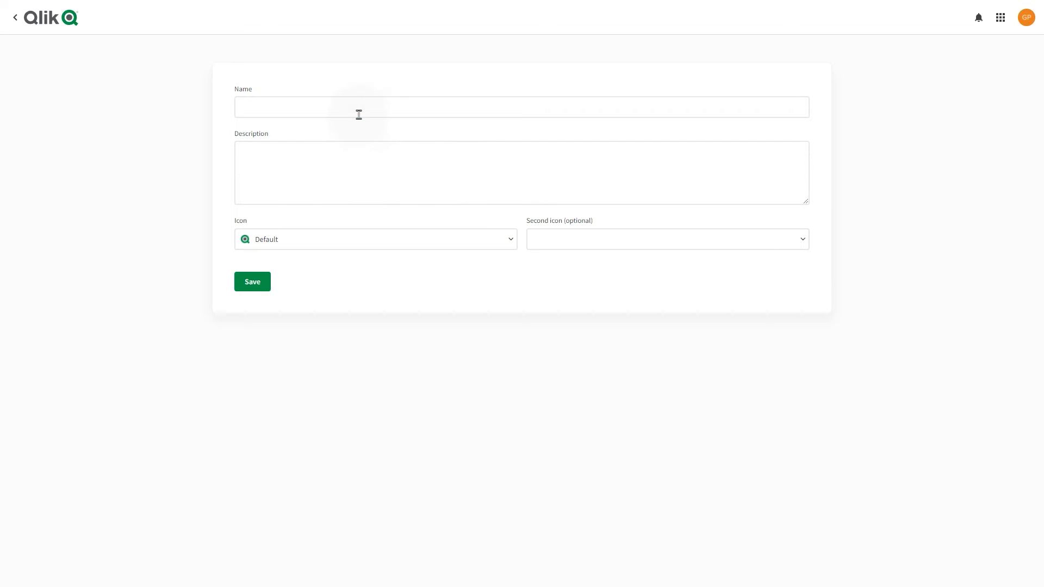
{"action": "type", "text": "My first re"}
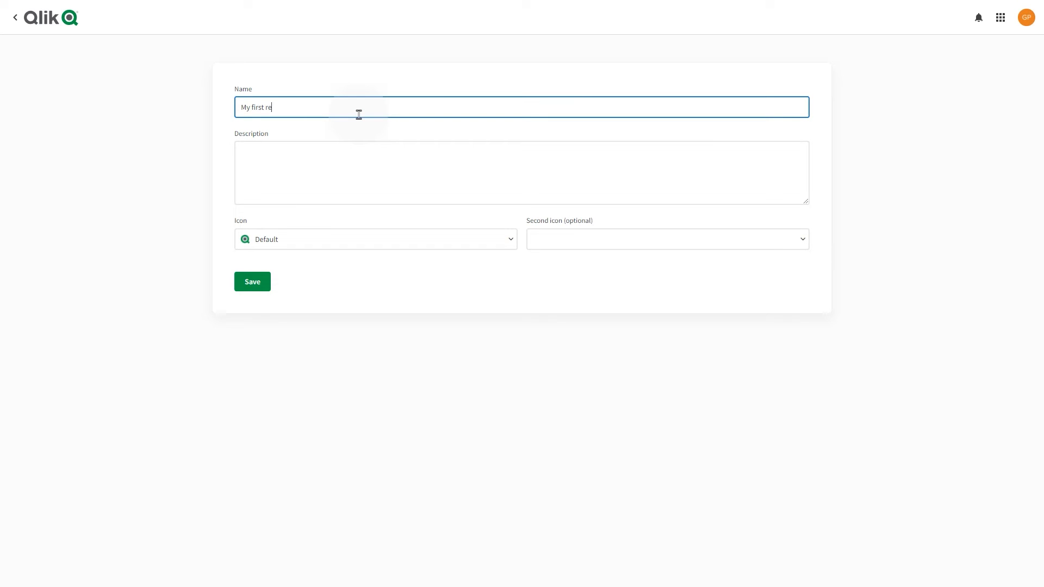
{"action": "type", "text": "port"}
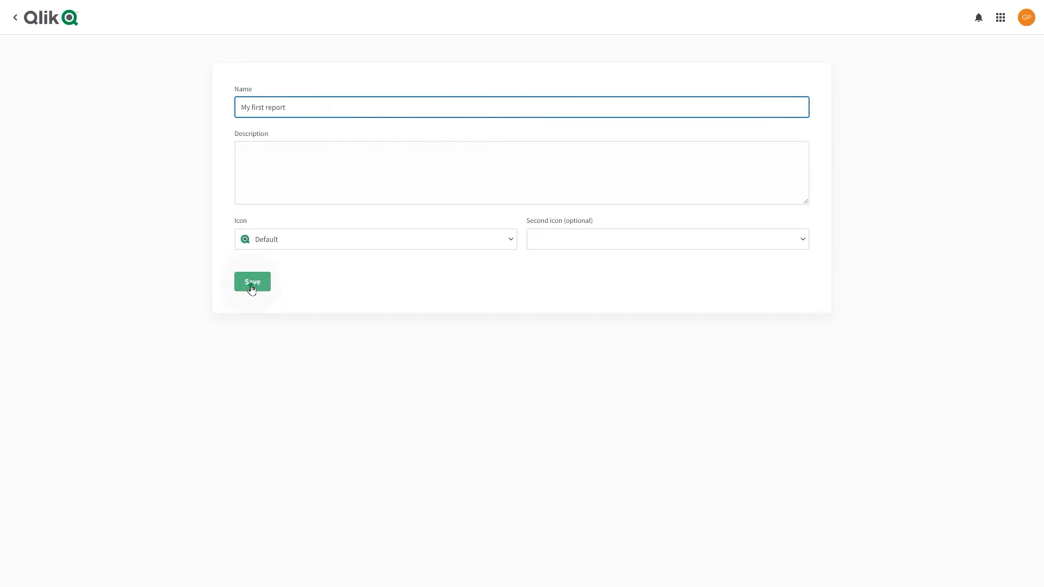
{"action": "left_click", "coordinate": [251, 281]}
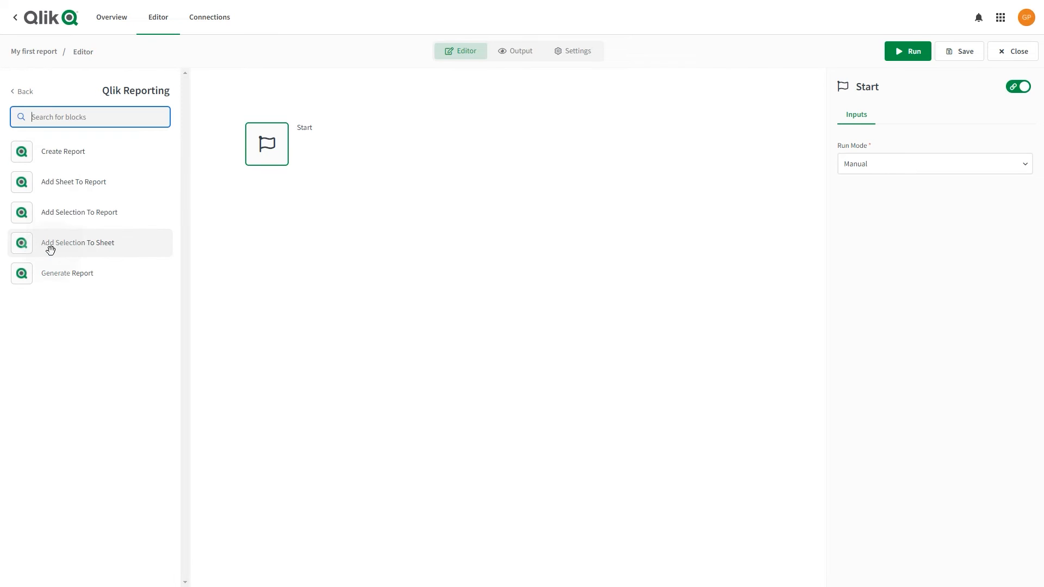
{"action": "mouse_move", "coordinate": [63, 151]}
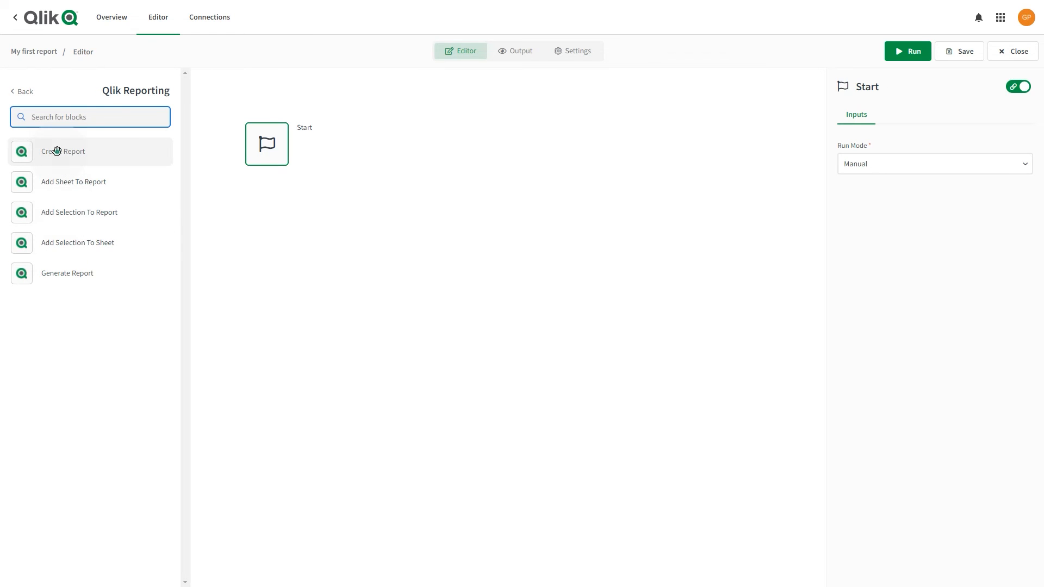
- Add a Create Report block after Start set to the Beginner's tutorial - Reporting app
{"action": "left_click", "coordinate": [63, 151]}
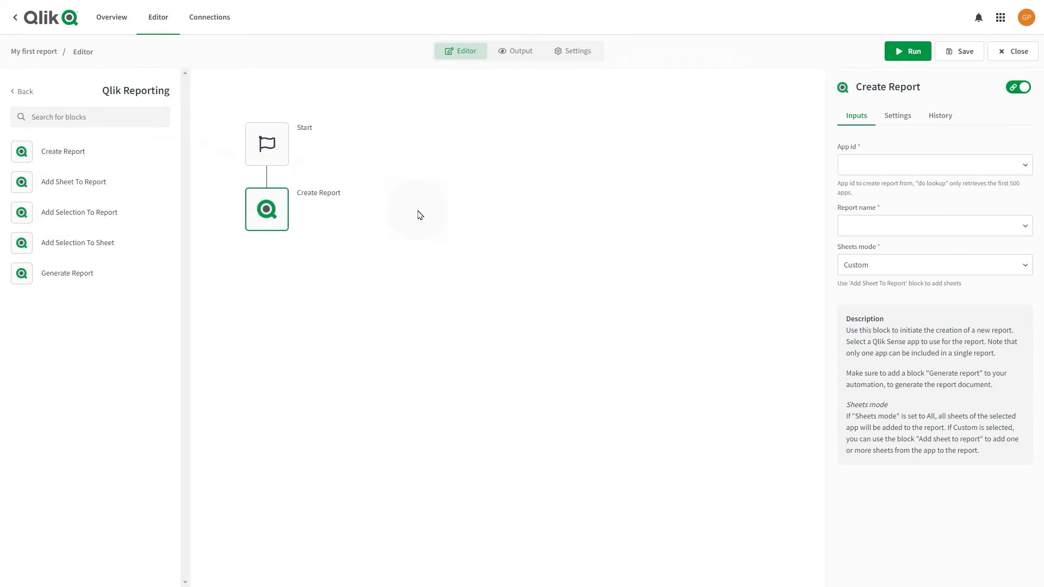
{"action": "left_click", "coordinate": [933, 164]}
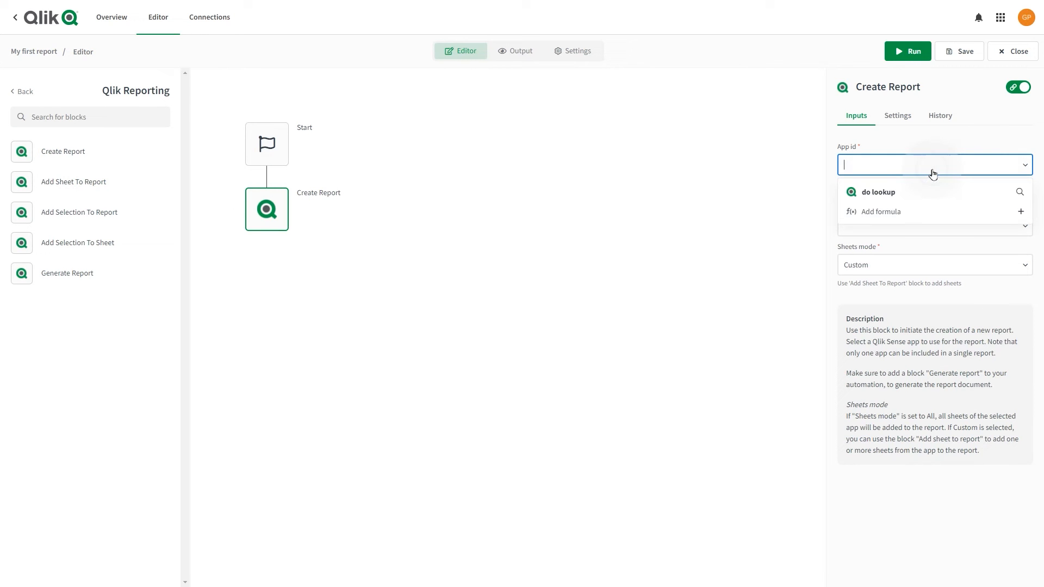
{"action": "left_click", "coordinate": [879, 191]}
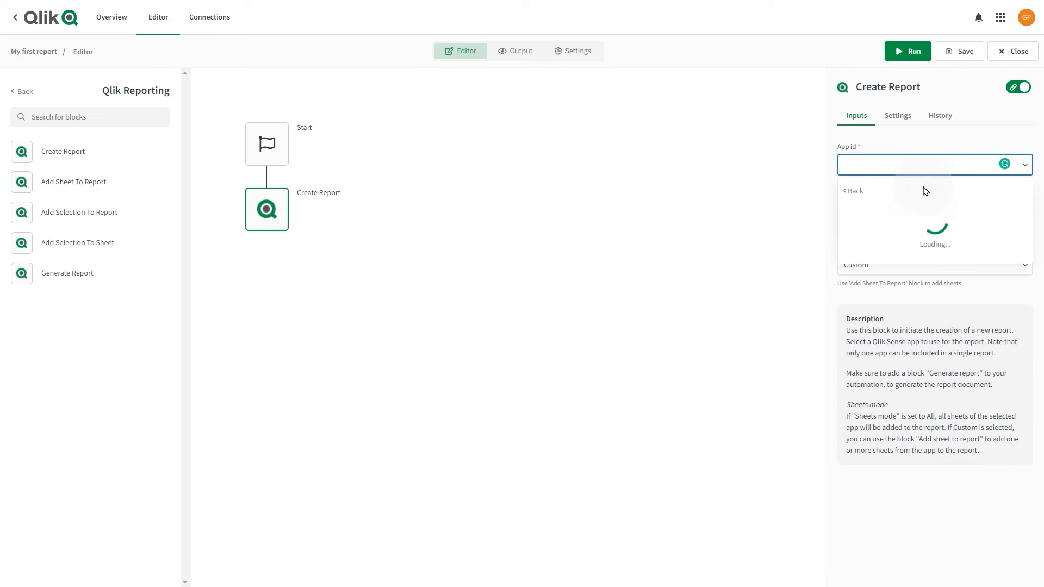
{"action": "type", "text": "repo"}
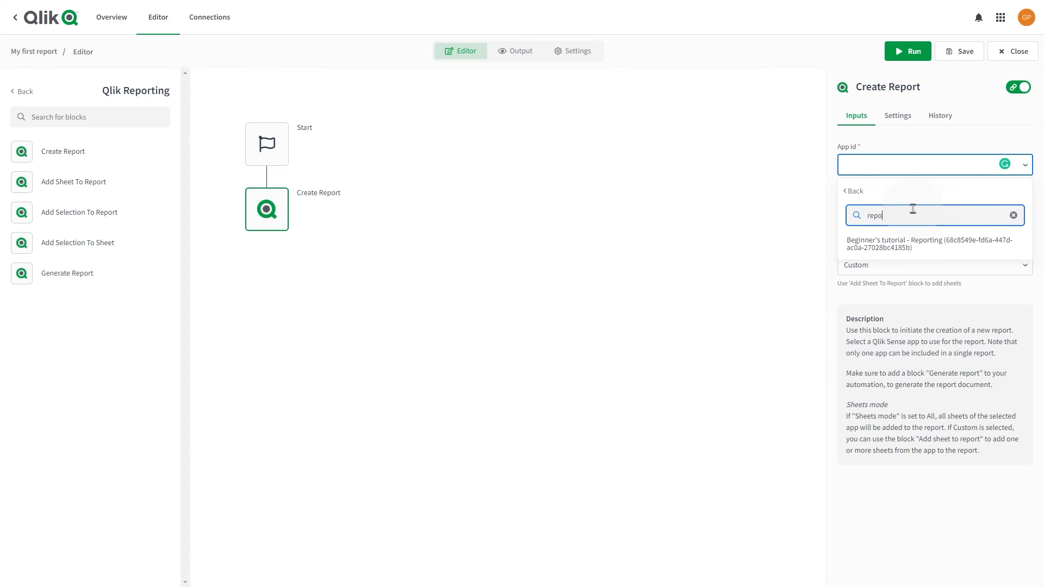
{"action": "left_click", "coordinate": [930, 247]}
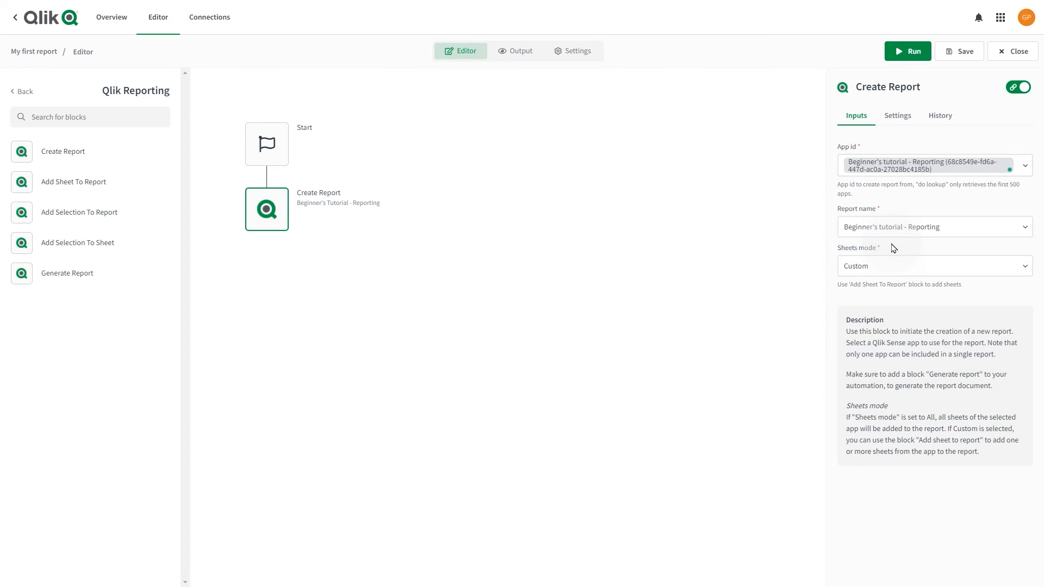
{"action": "mouse_move", "coordinate": [892, 241]}
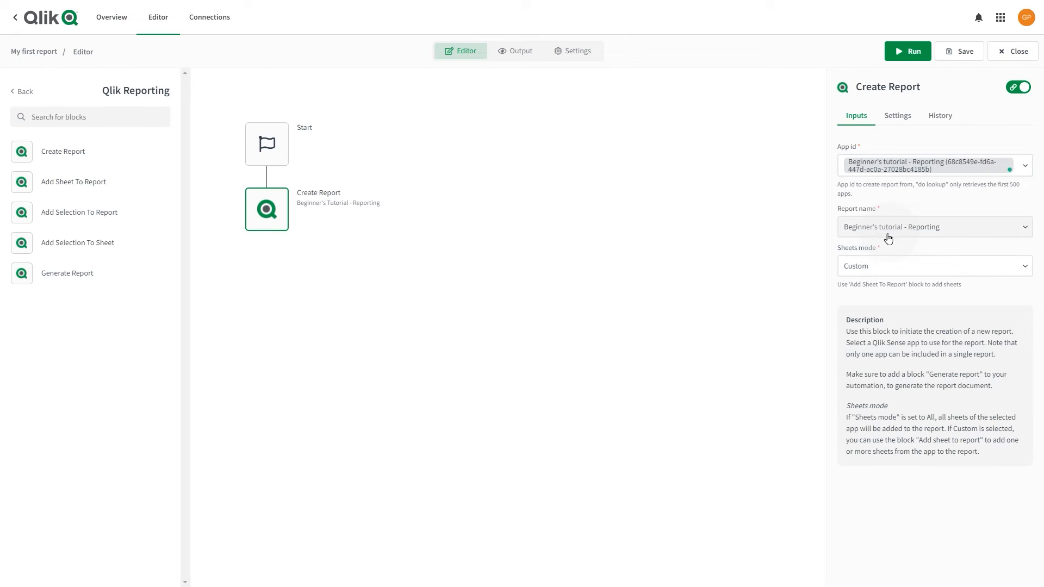
- Set the Create Report block's sheets mode to include all of the app's sheets
{"action": "left_click", "coordinate": [932, 265]}
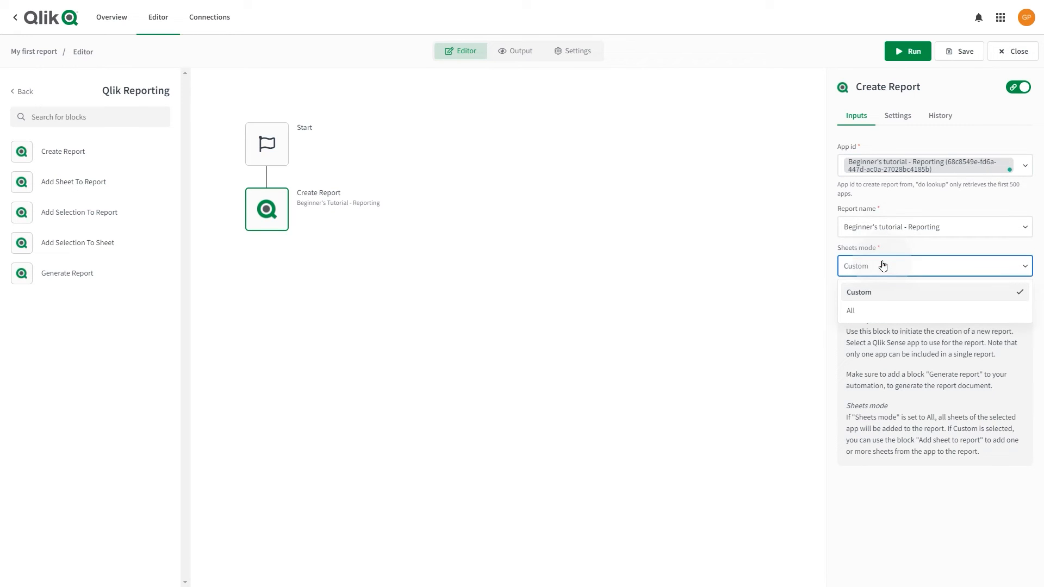
{"action": "left_click", "coordinate": [850, 311]}
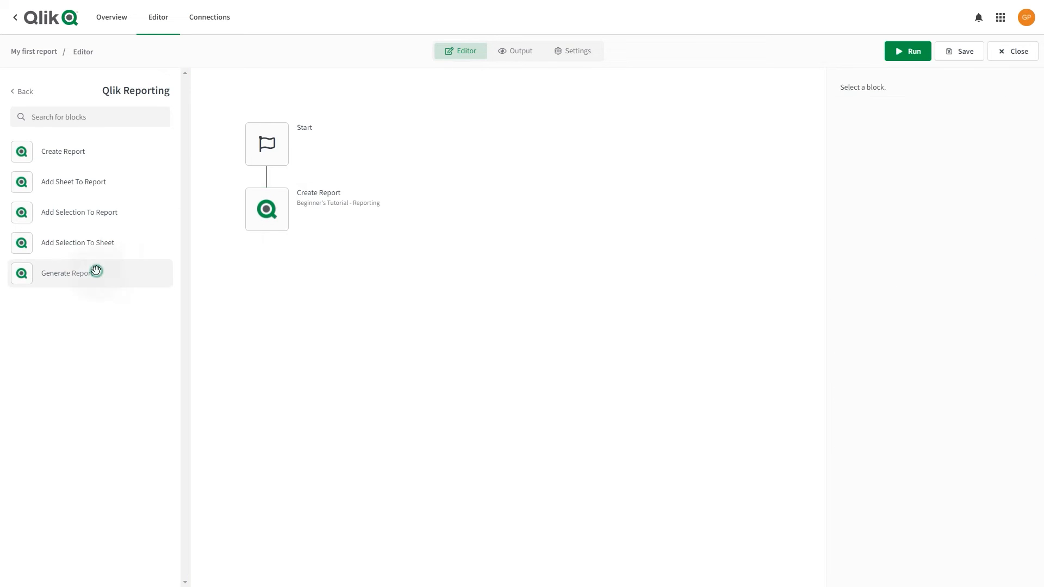
- Add a Generate Report block to the flow after Create Report
{"action": "left_click", "coordinate": [66, 273]}
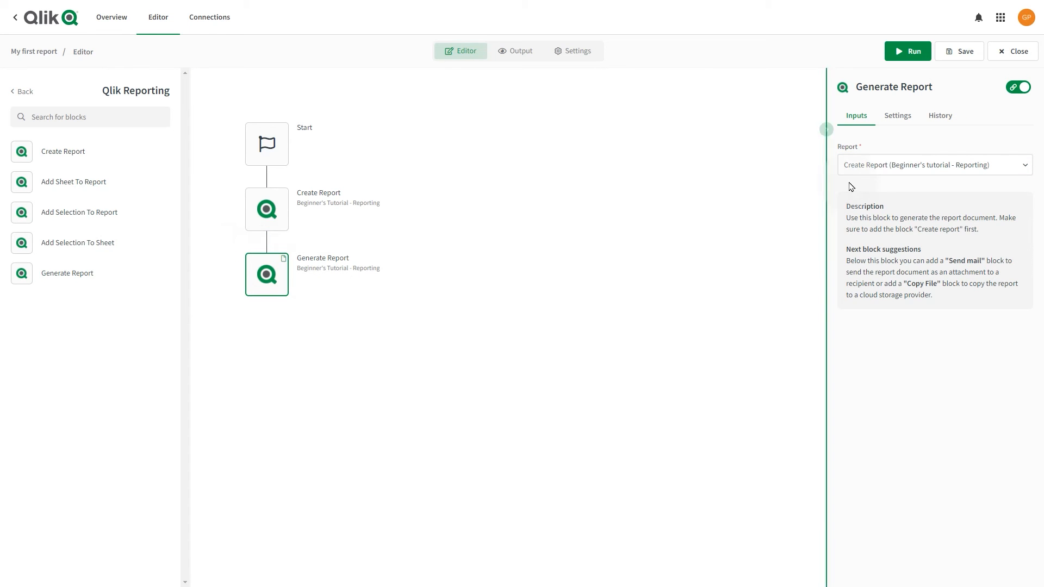
{"action": "mouse_move", "coordinate": [912, 175]}
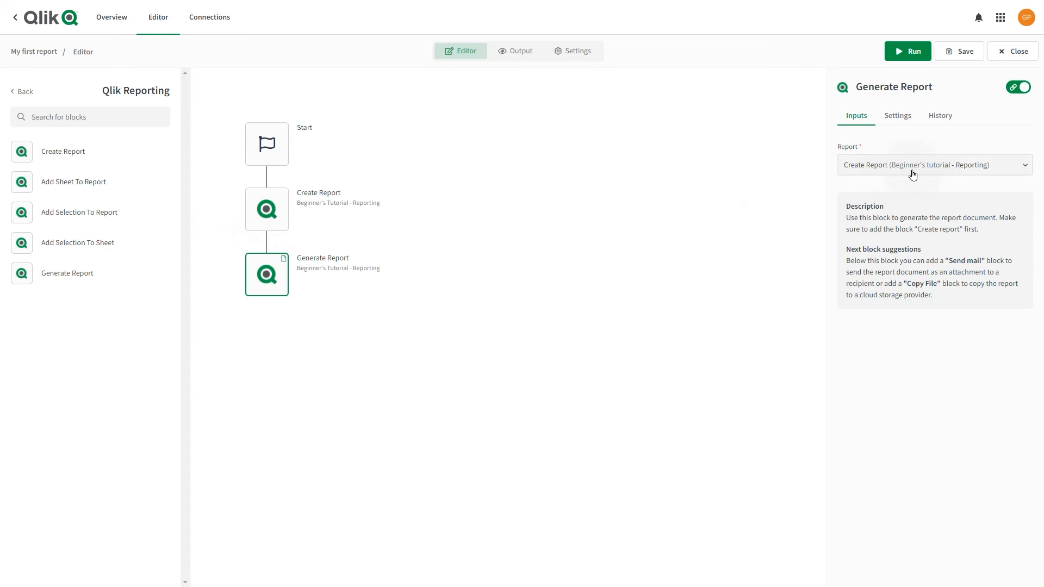
{"action": "mouse_move", "coordinate": [915, 175]}
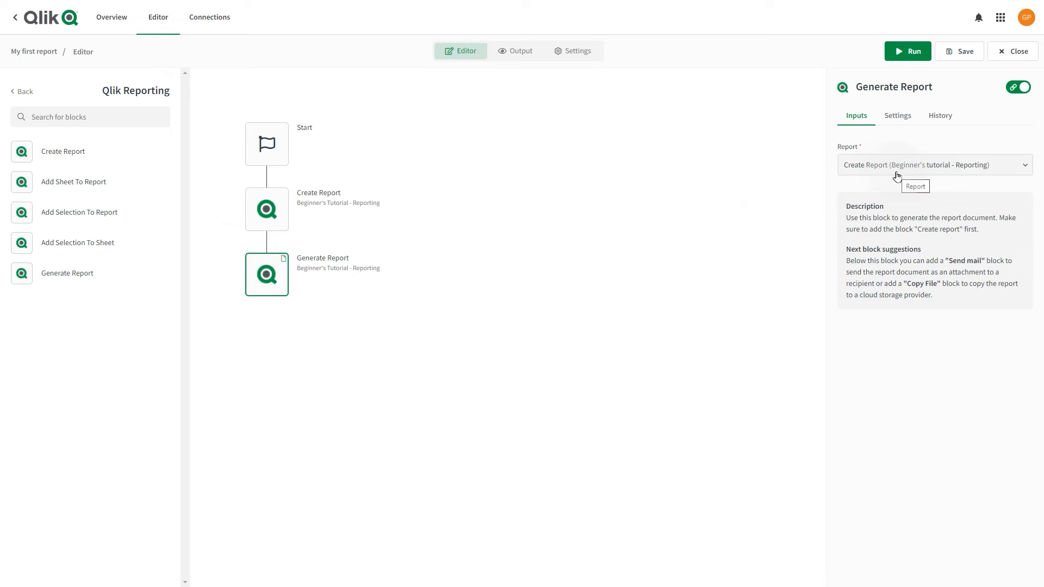
{"action": "mouse_move", "coordinate": [218, 221]}
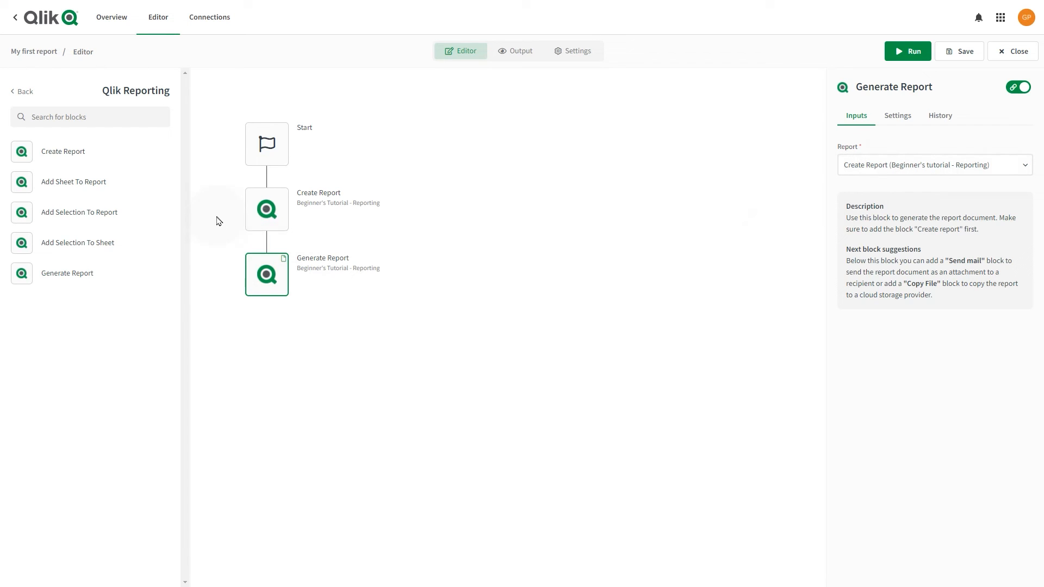
- Return to the connector list and show the Mail connector's blocks for a Send Mail step
{"action": "left_click", "coordinate": [23, 91]}
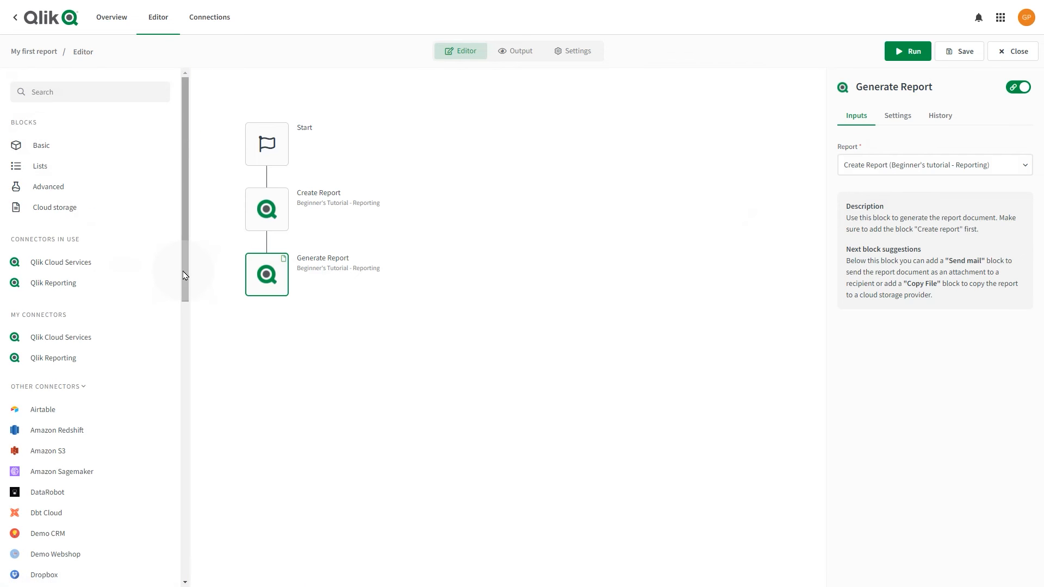
{"action": "scroll", "scroll_direction": "down", "scroll_amount": 3}
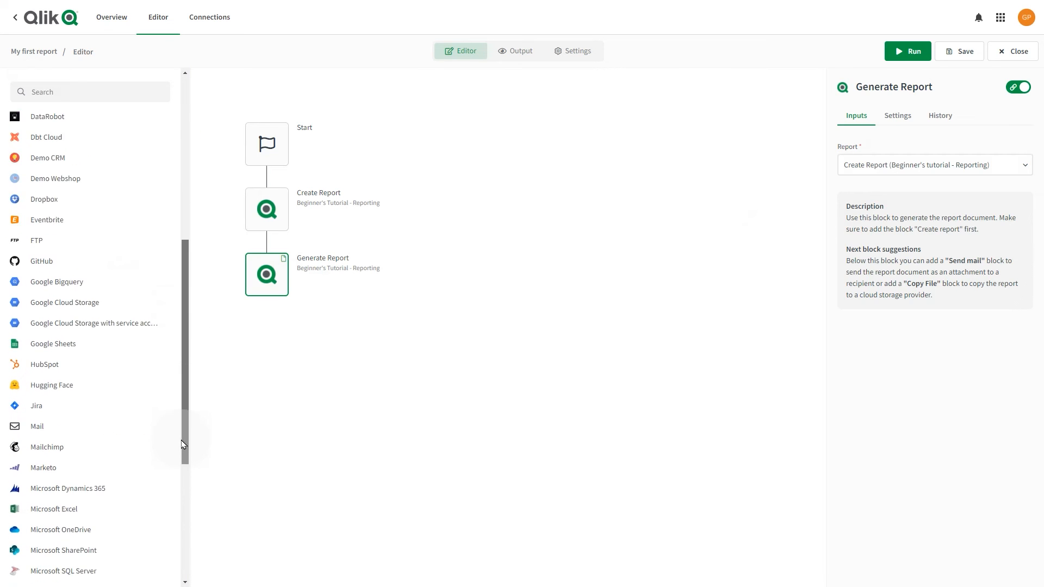
{"action": "left_click", "coordinate": [37, 427]}
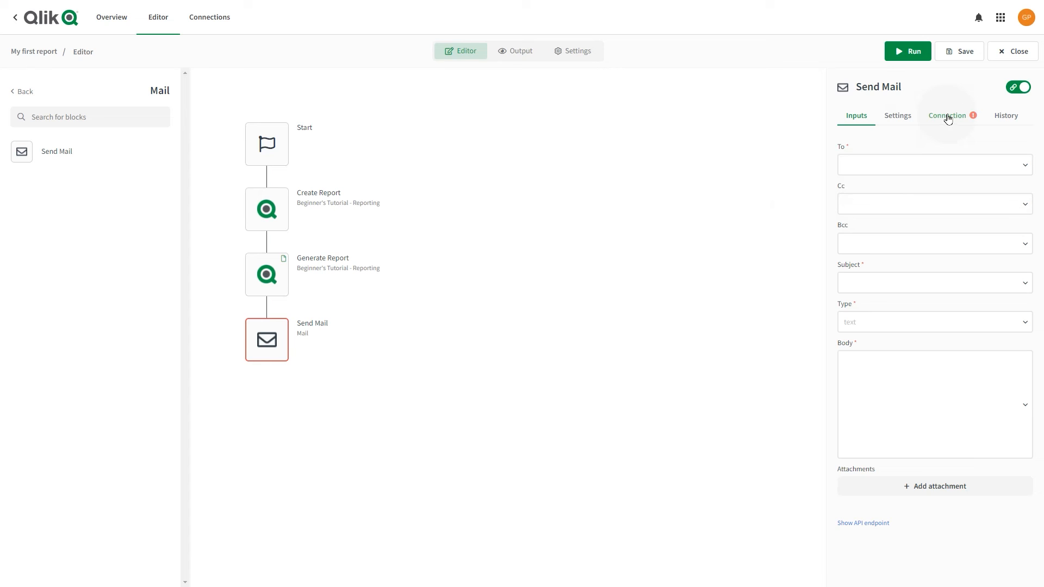
{"action": "left_click", "coordinate": [950, 116]}
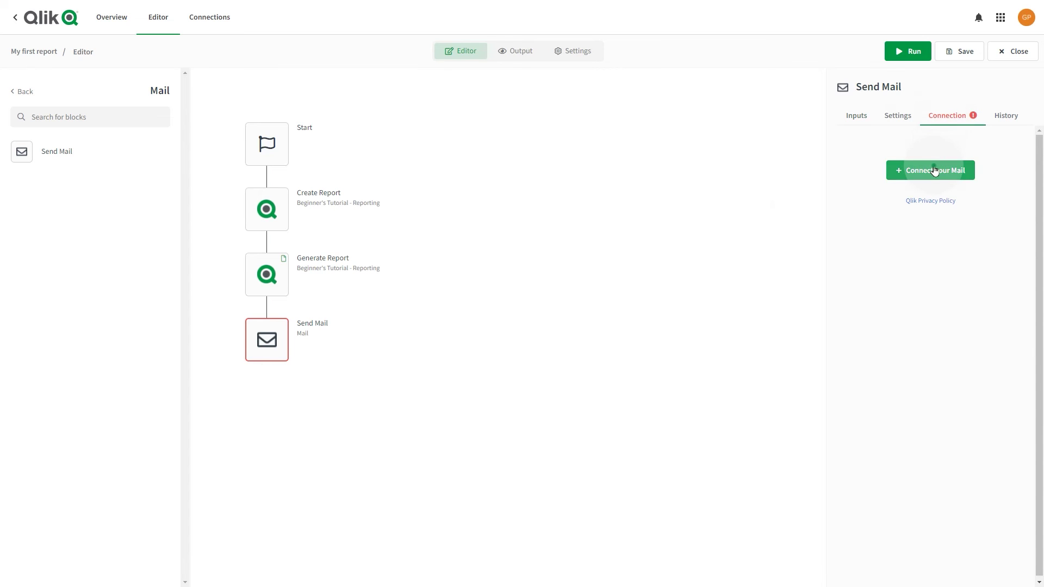
{"action": "left_click", "coordinate": [930, 170]}
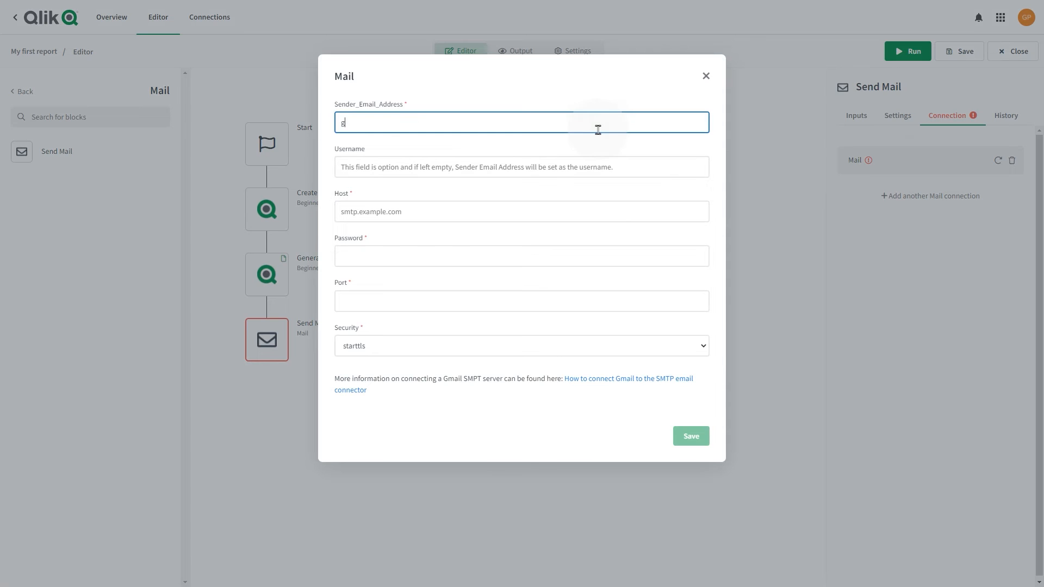
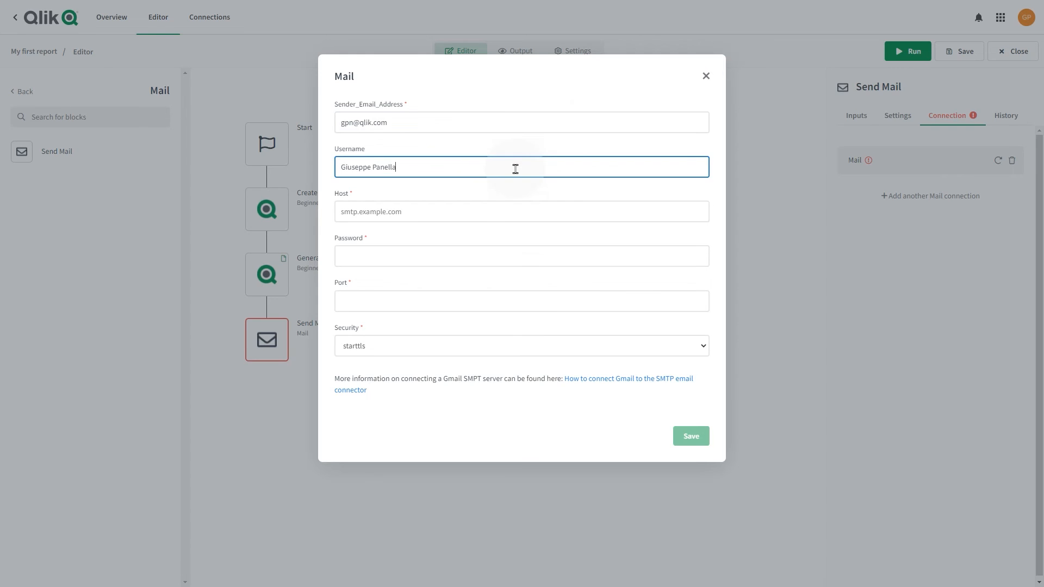
- Set host smtp-mail.outlook.com, the password and port 587, and save the connection
{"action": "left_click", "coordinate": [521, 211]}
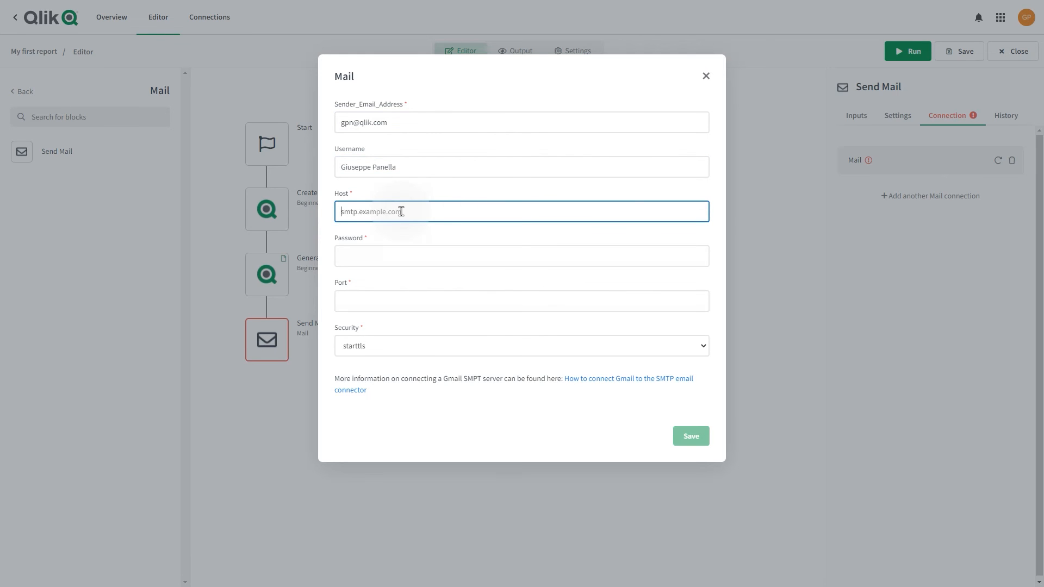
{"action": "type", "text": "smtp-mail.outlook.com"}
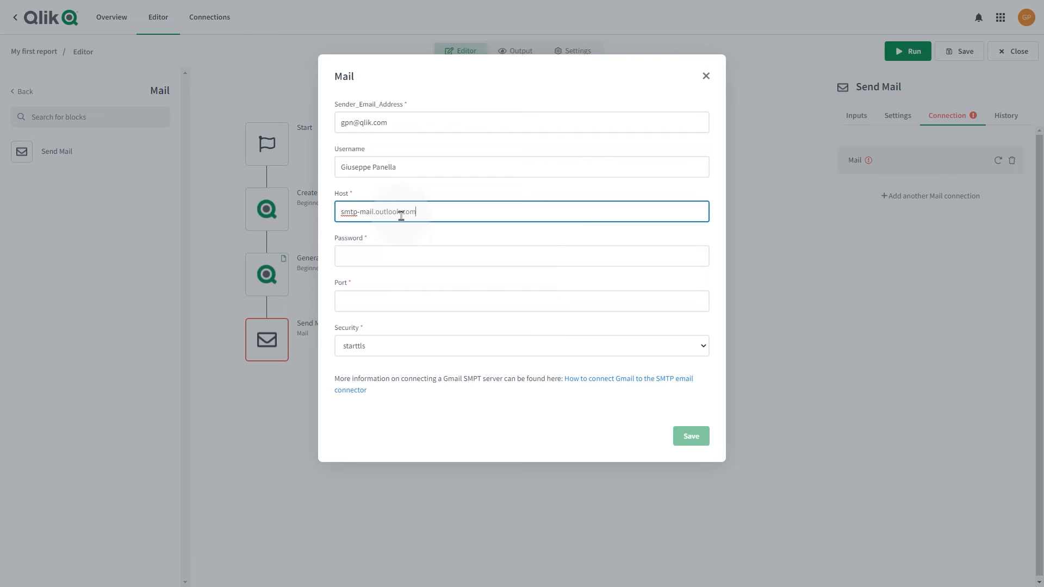
{"action": "left_click", "coordinate": [521, 255]}
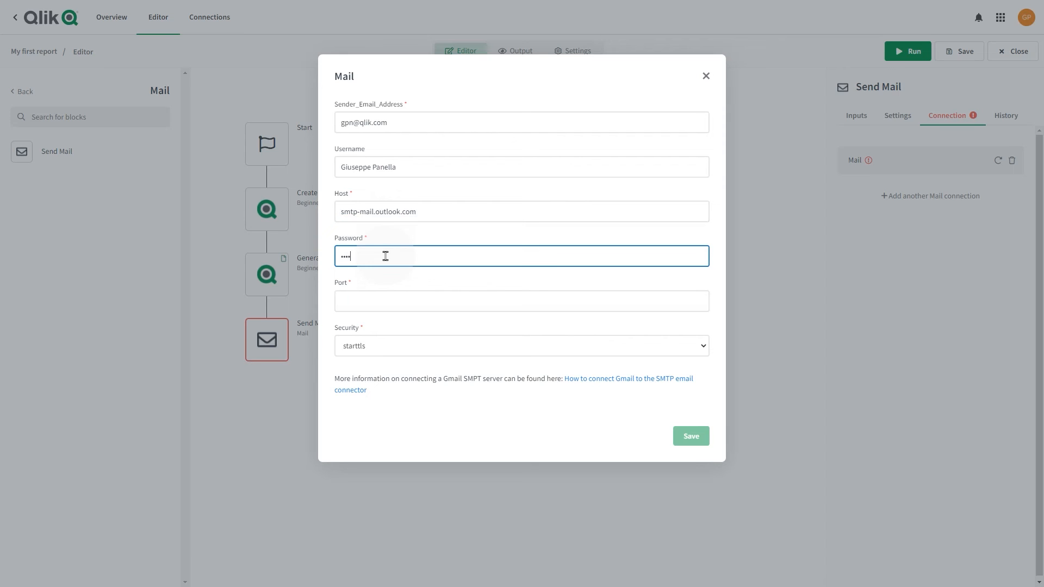
{"action": "type", "text": "password"}
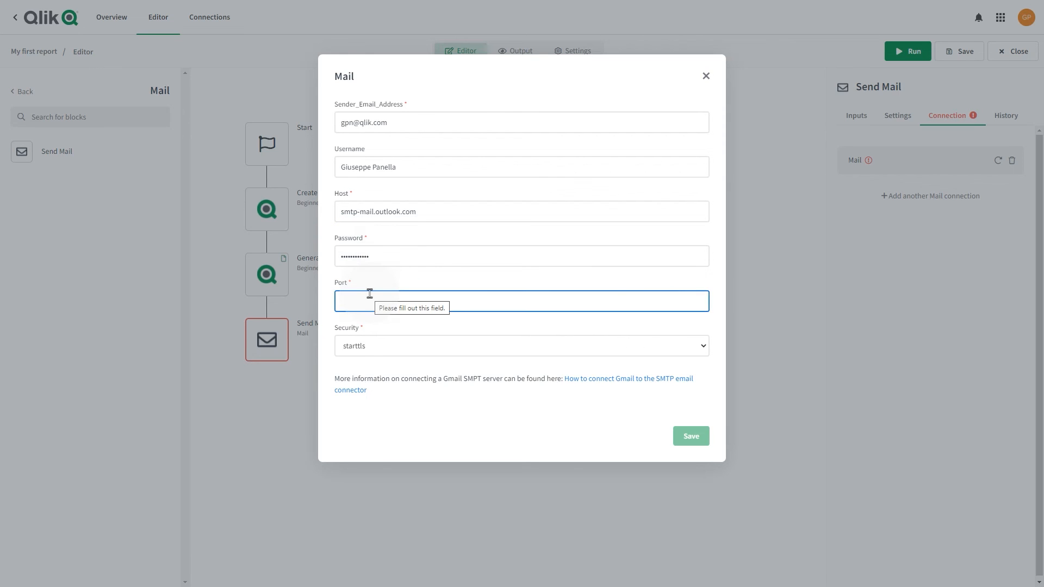
{"action": "type", "text": "587"}
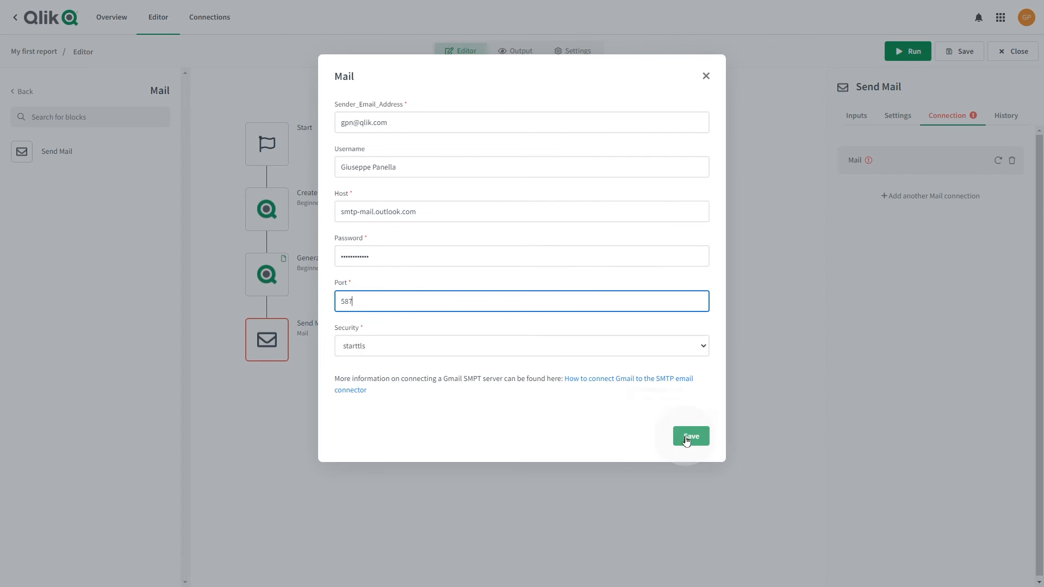
{"action": "left_click", "coordinate": [690, 437]}
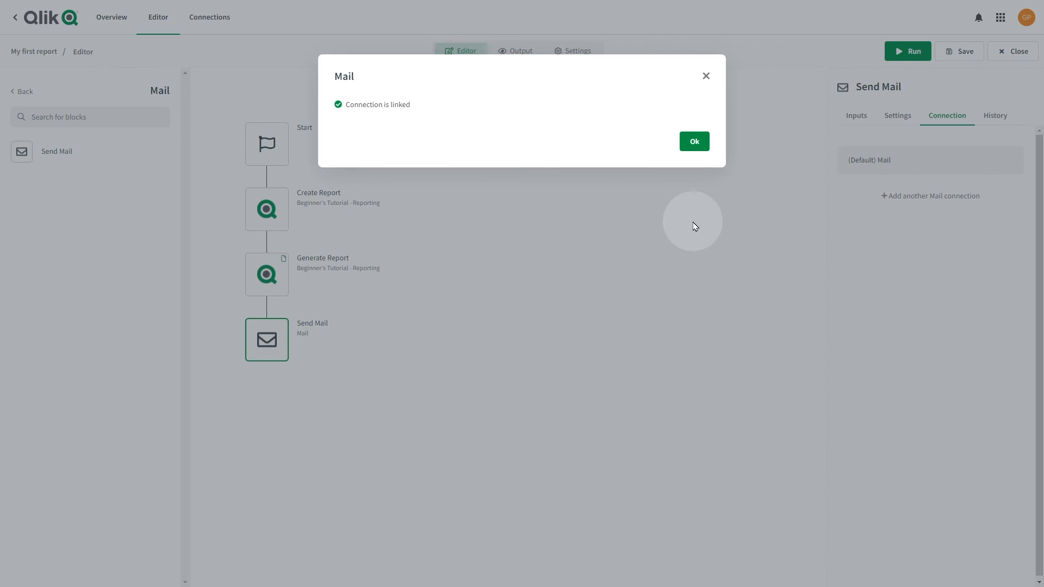
- Confirm the linked connection, then set the mail subject 'My first report' with plain-text body format
{"action": "left_click", "coordinate": [693, 141]}
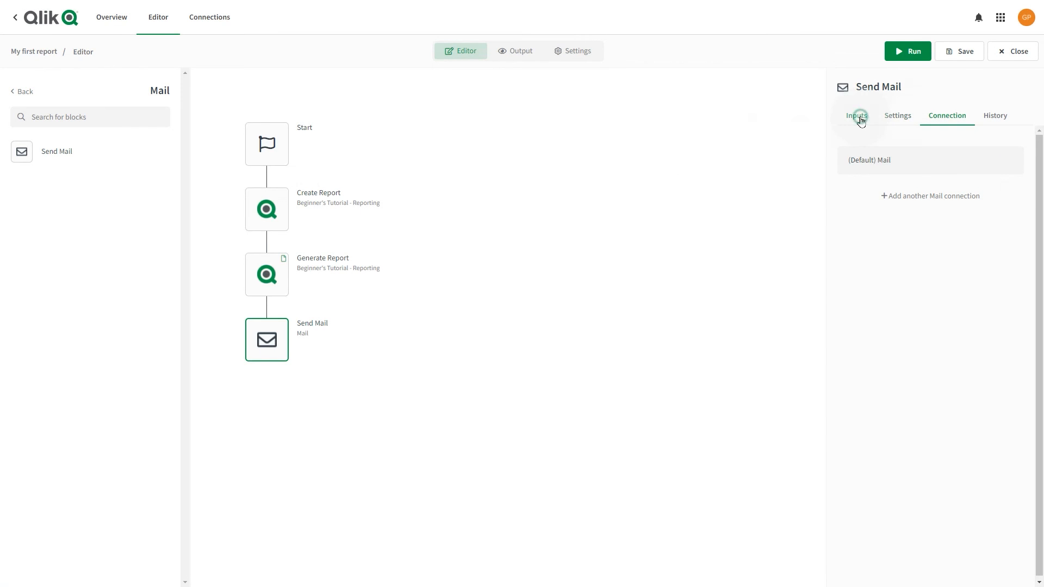
{"action": "left_click", "coordinate": [856, 115]}
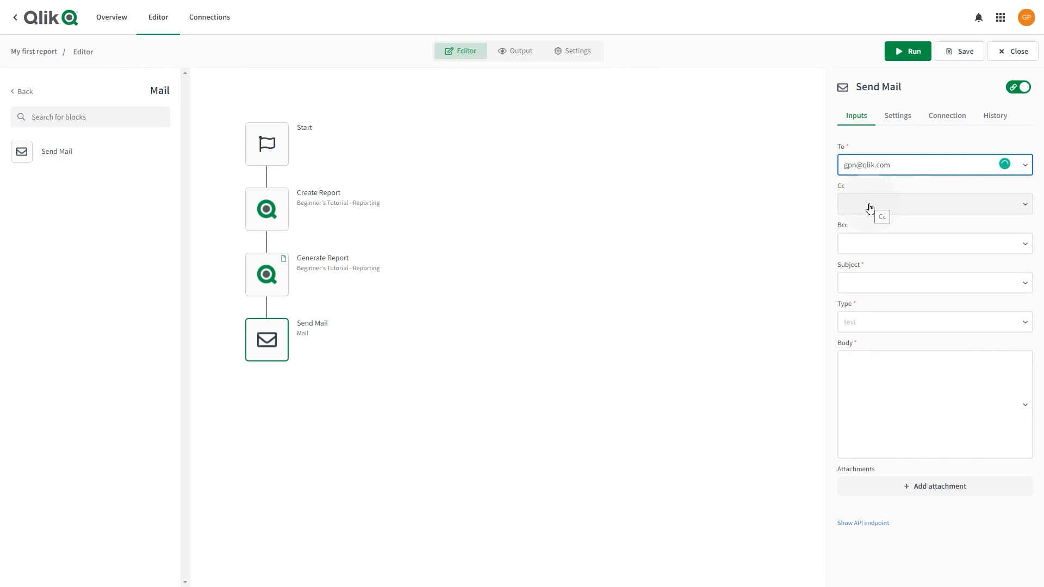
{"action": "mouse_move", "coordinate": [866, 279]}
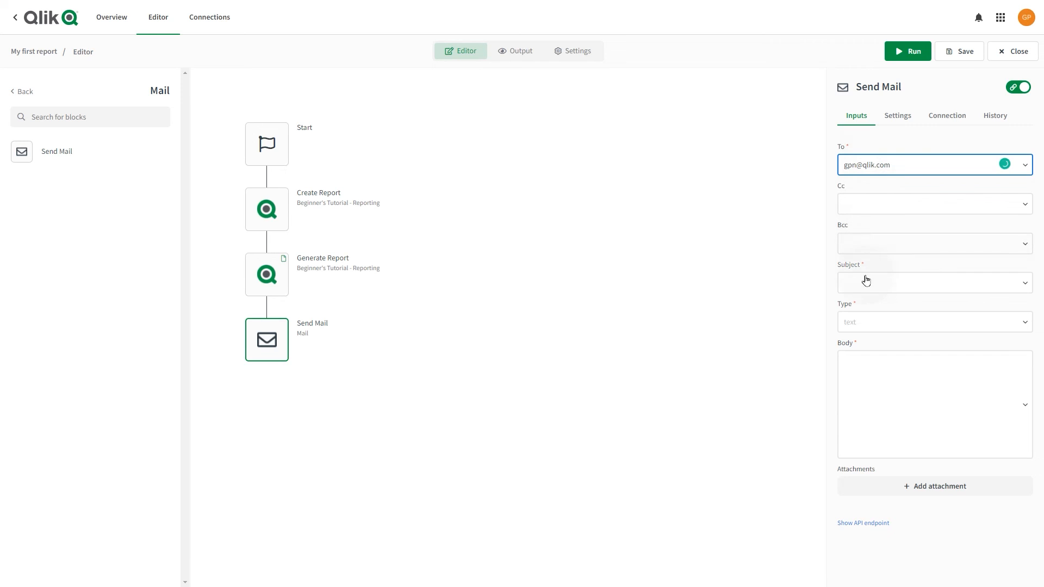
{"action": "type", "text": "My first"}
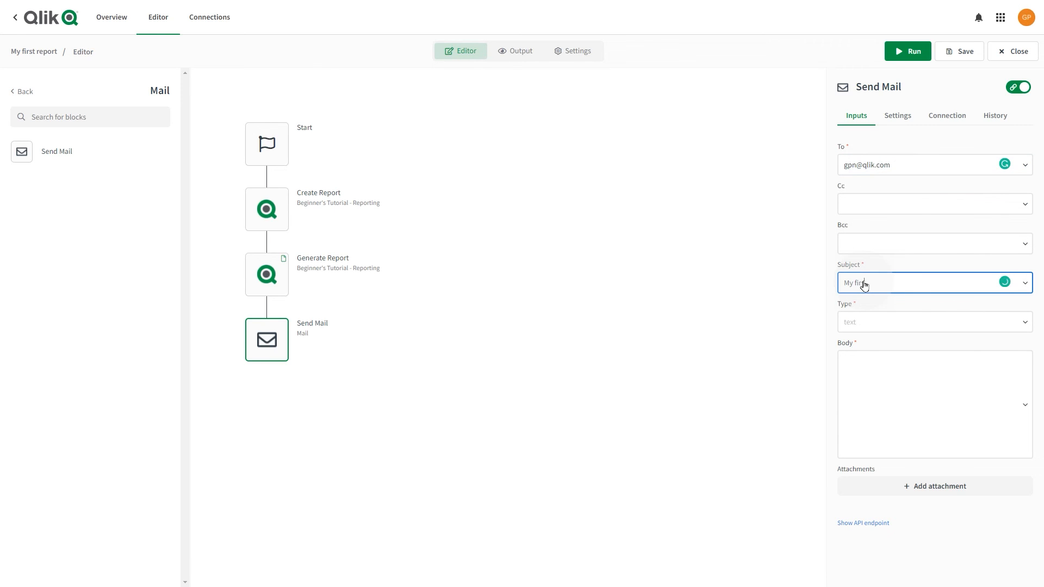
{"action": "type", "text": "My first report"}
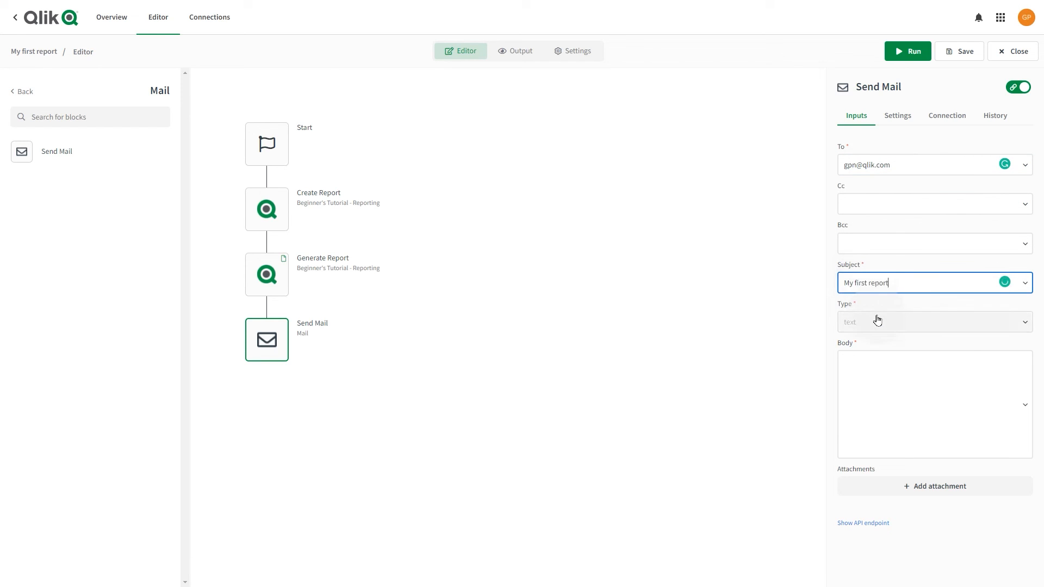
{"action": "left_click", "coordinate": [932, 322]}
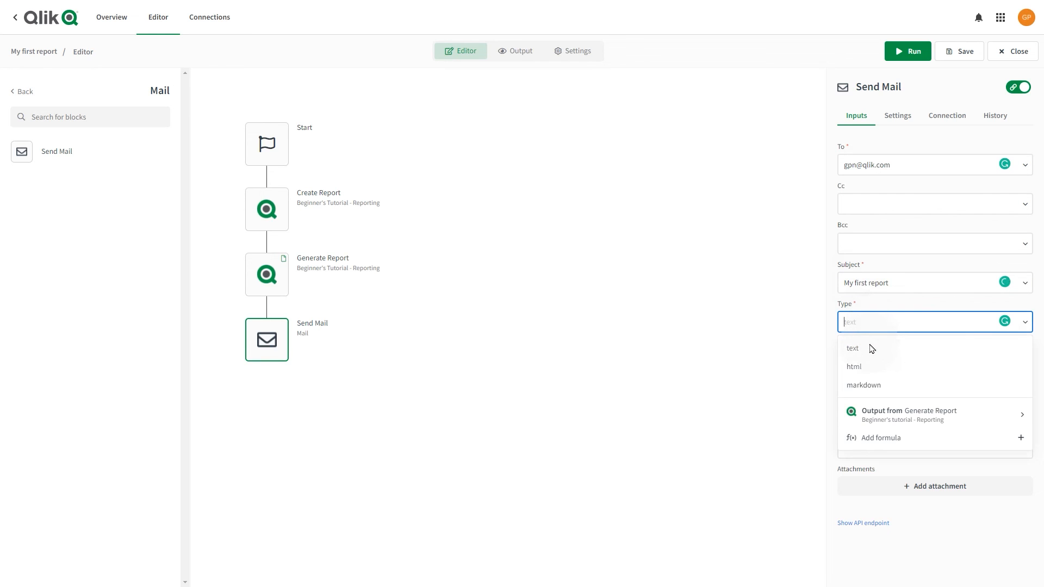
{"action": "left_click", "coordinate": [853, 348]}
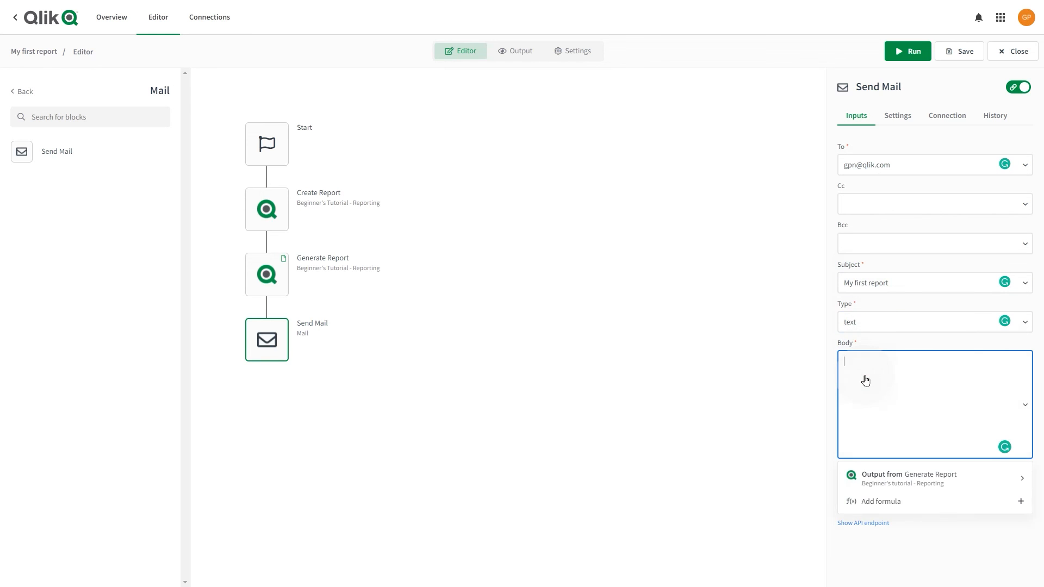
- Write the body 'Hi, take a look at this report' and attach the generated report file
{"action": "type", "text": "Hi,"}
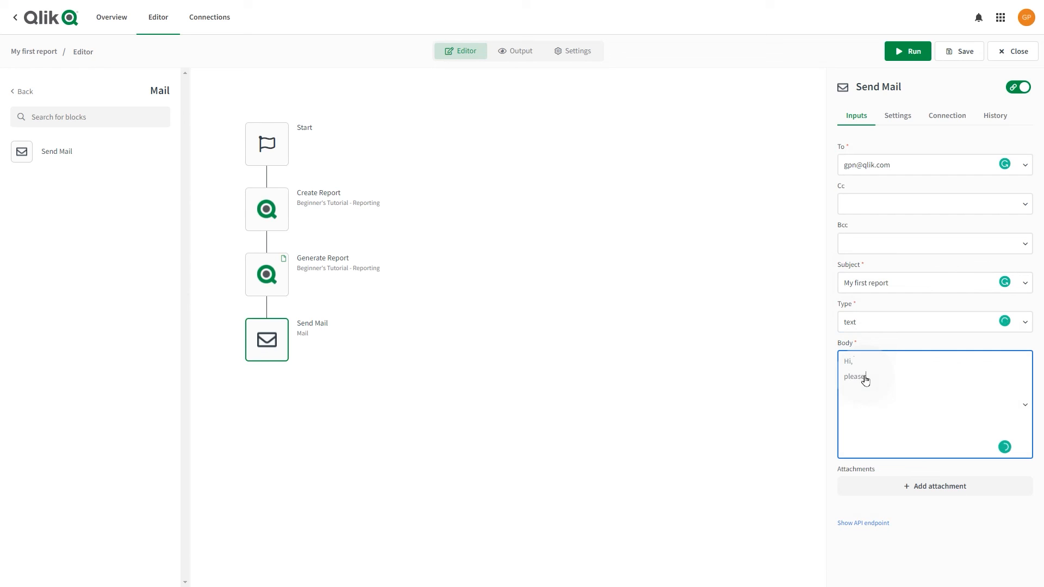
{"action": "type", "text": "take a look at t"}
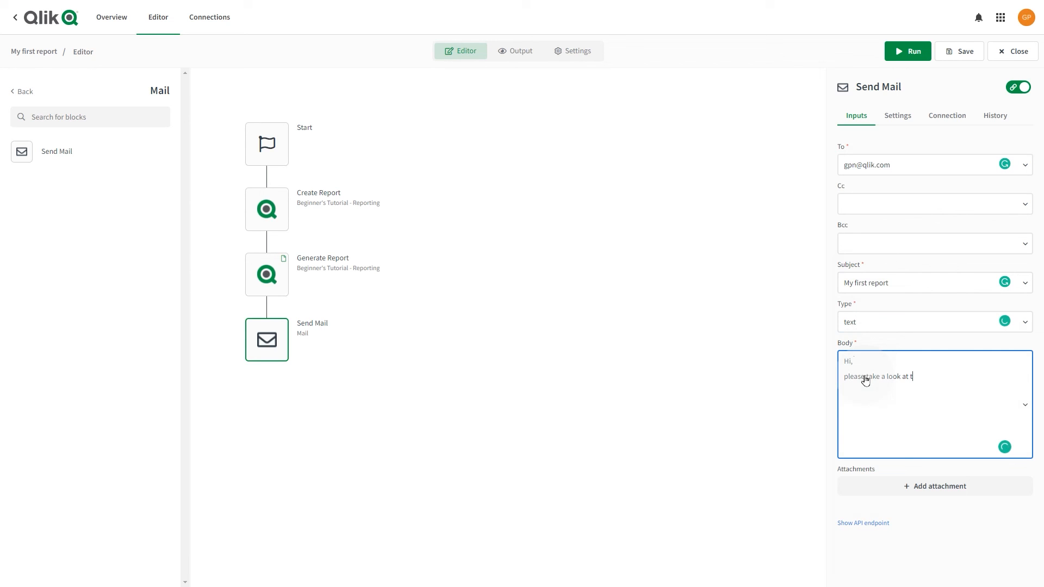
{"action": "type", "text": "his report"}
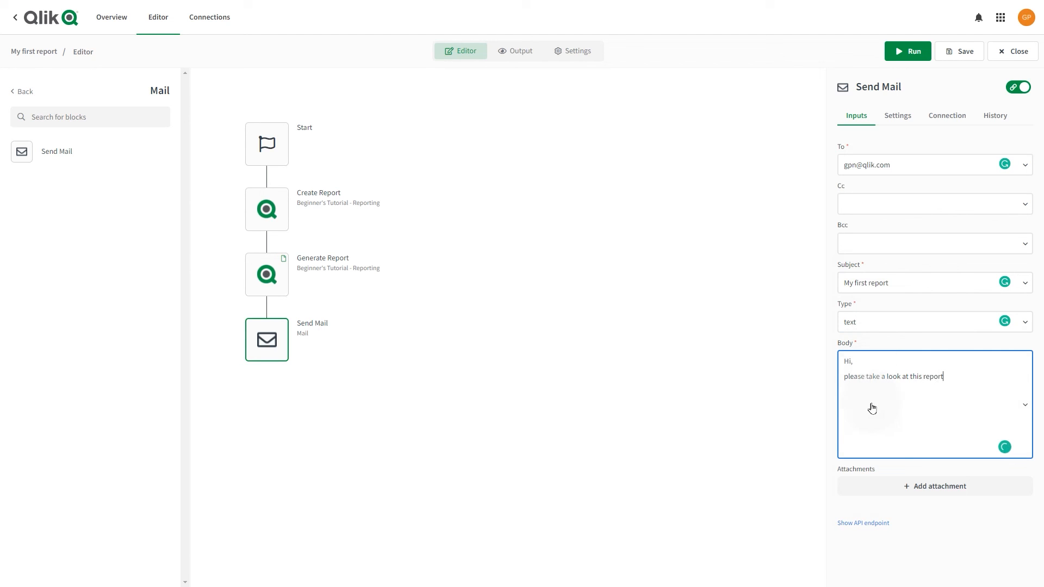
{"action": "left_click", "coordinate": [939, 487]}
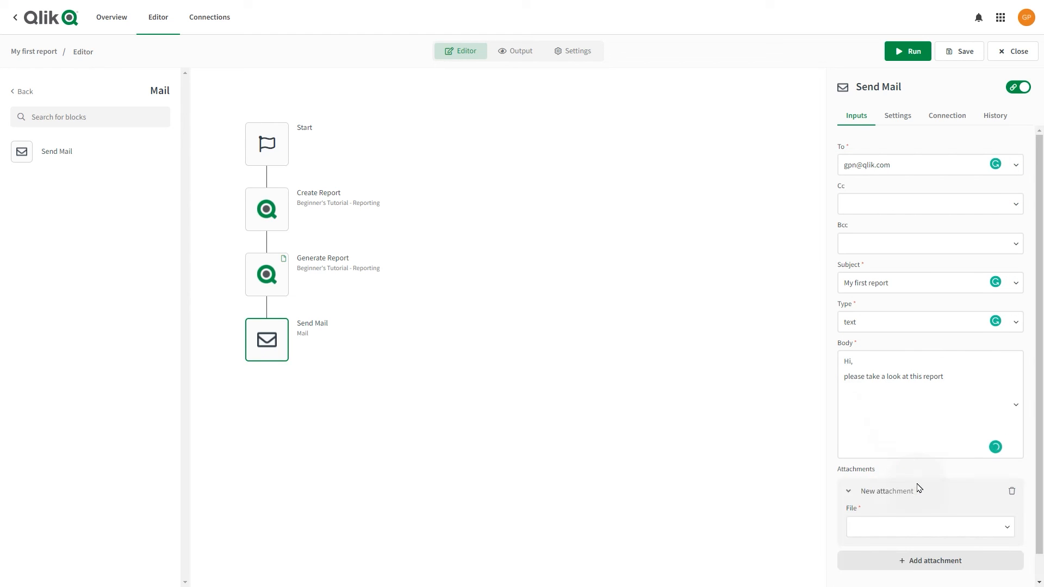
{"action": "left_click", "coordinate": [930, 526]}
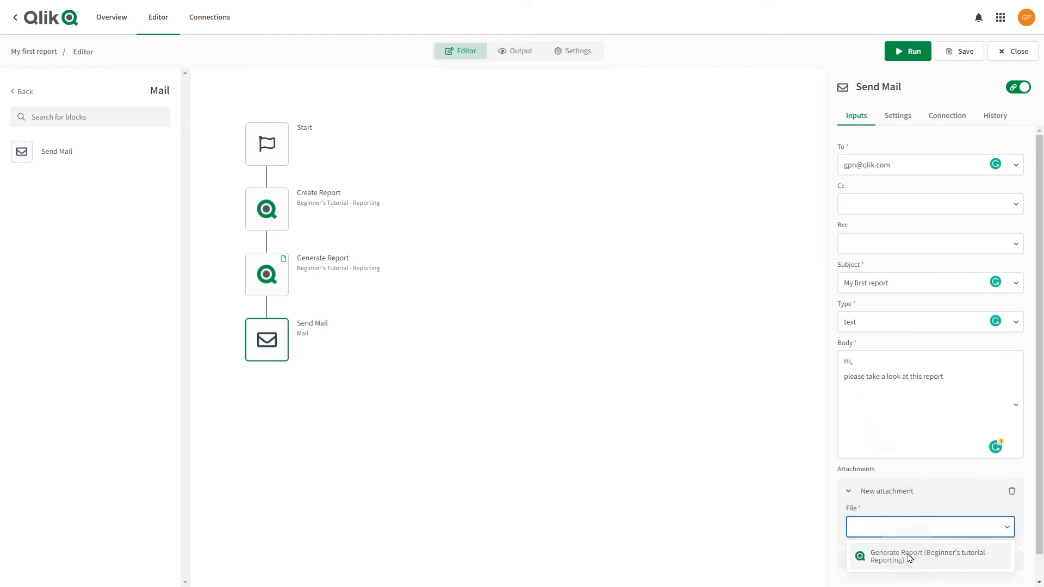
{"action": "left_click", "coordinate": [928, 556]}
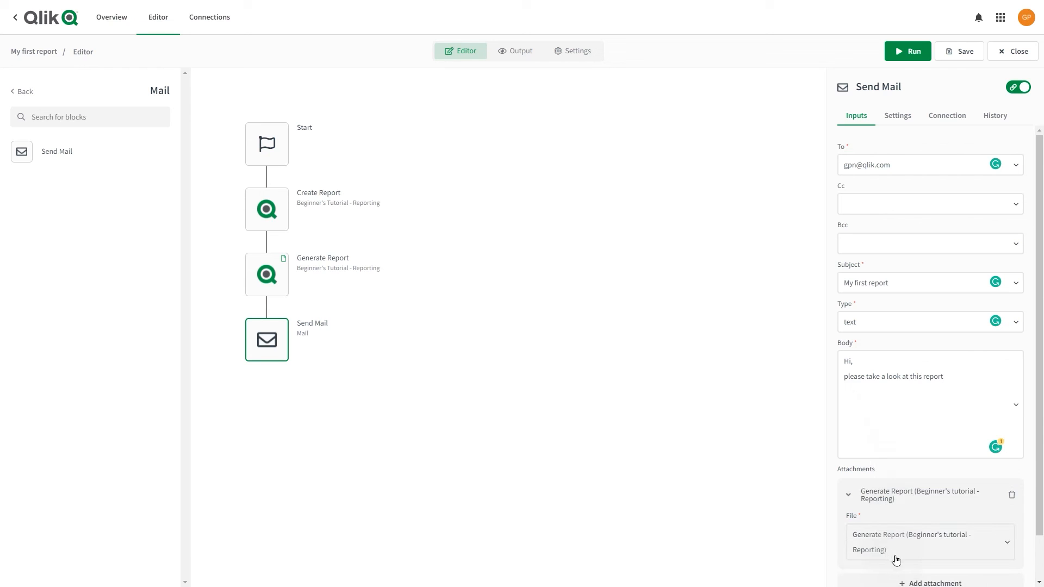
{"action": "mouse_move", "coordinate": [907, 561]}
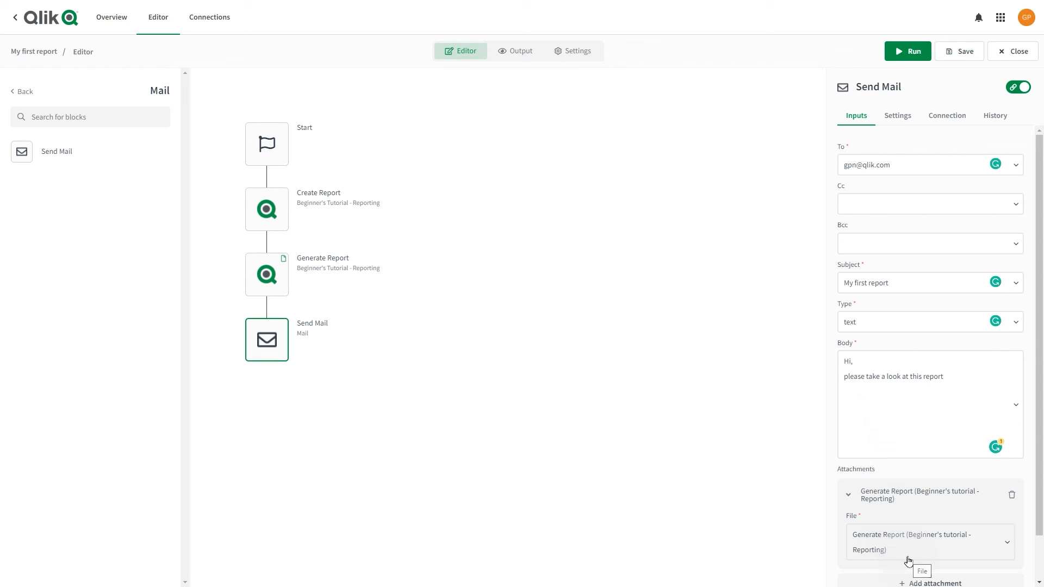
{"action": "mouse_move", "coordinate": [969, 87]}
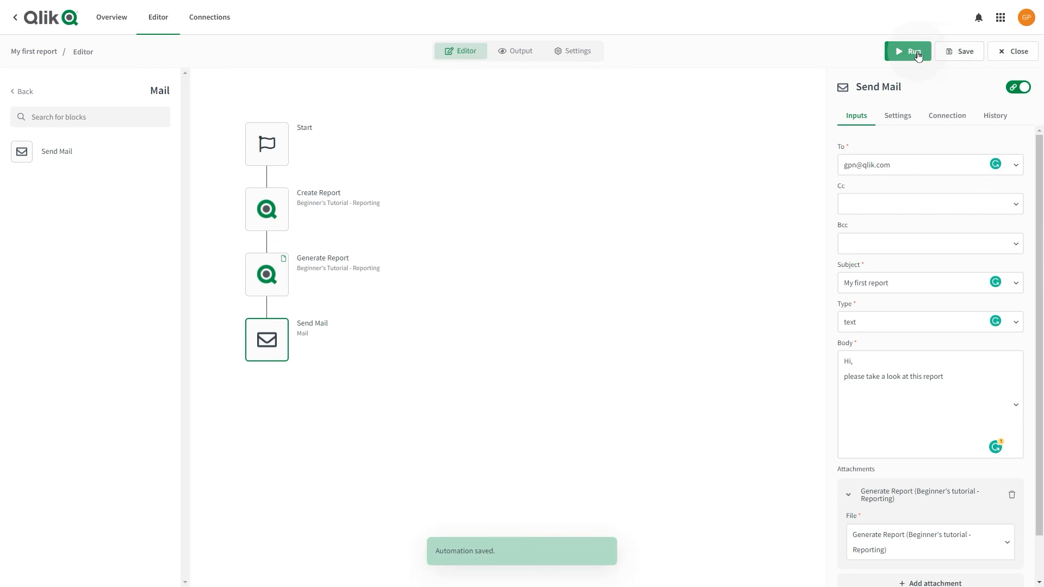
- Run the automation and watch the Output view until the run finishes
{"action": "left_click", "coordinate": [907, 51]}
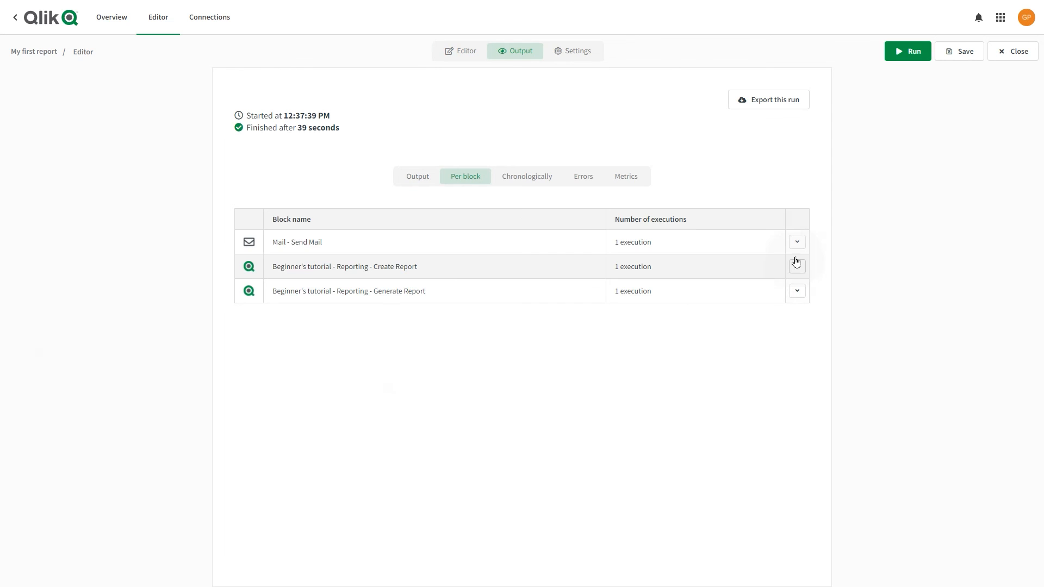
{"action": "left_click", "coordinate": [796, 241]}
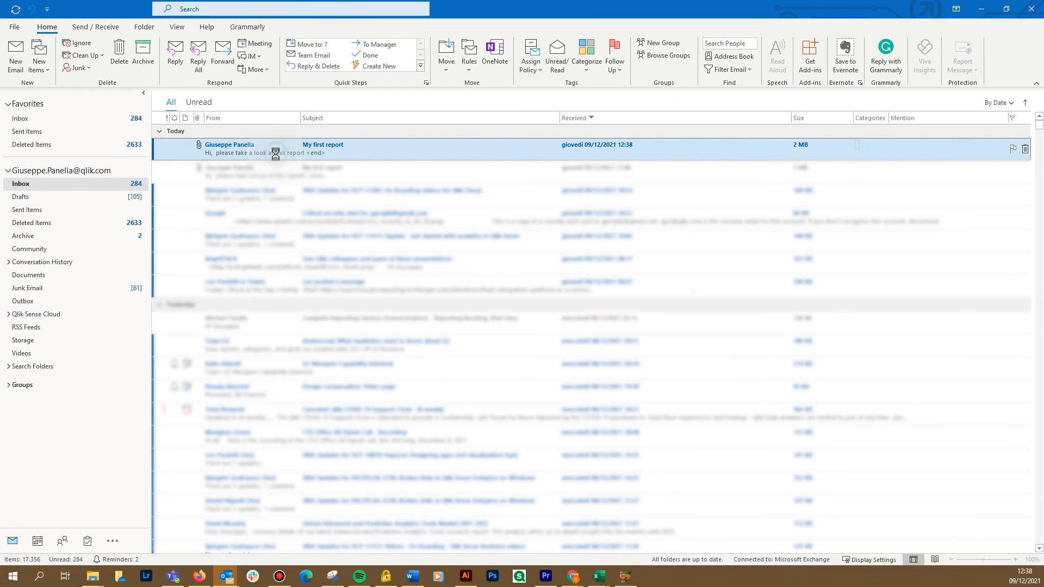
- Open the received My first report email in Outlook and choose Open on its PDF attachment
{"action": "double_click", "coordinate": [323, 145]}
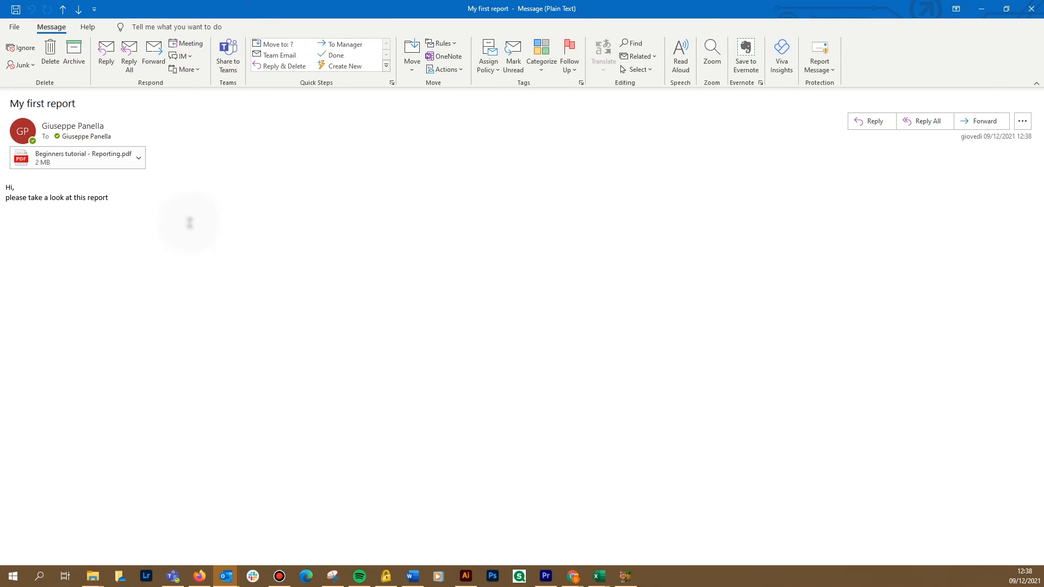
{"action": "left_click", "coordinate": [138, 157]}
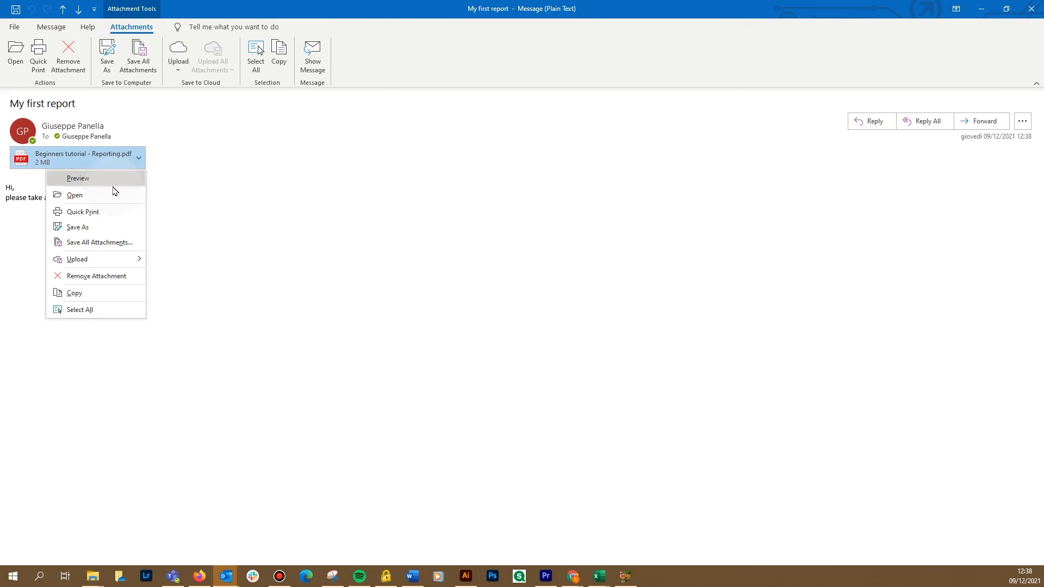
{"action": "left_click", "coordinate": [75, 194]}
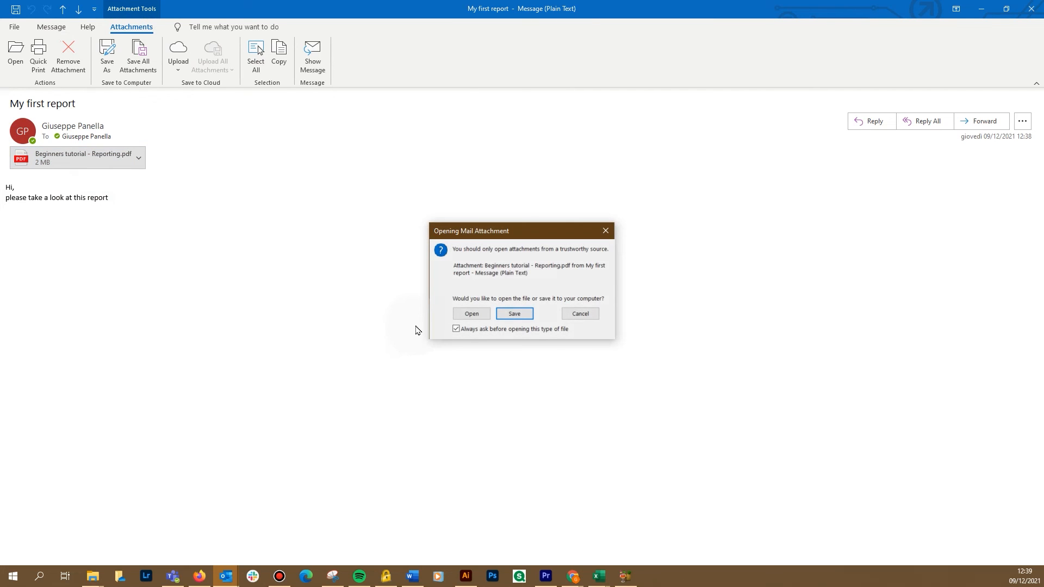
- View the attached four-page report PDF in Edge, scrolling down to the Customer Location map page
{"action": "left_click", "coordinate": [471, 313]}
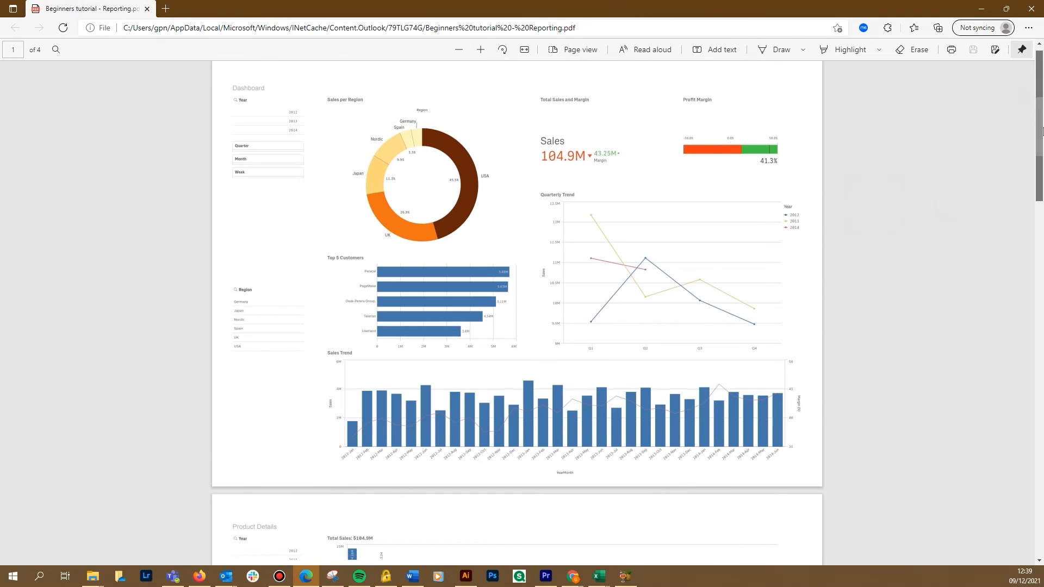
{"action": "scroll", "scroll_direction": "down", "scroll_amount": 3}
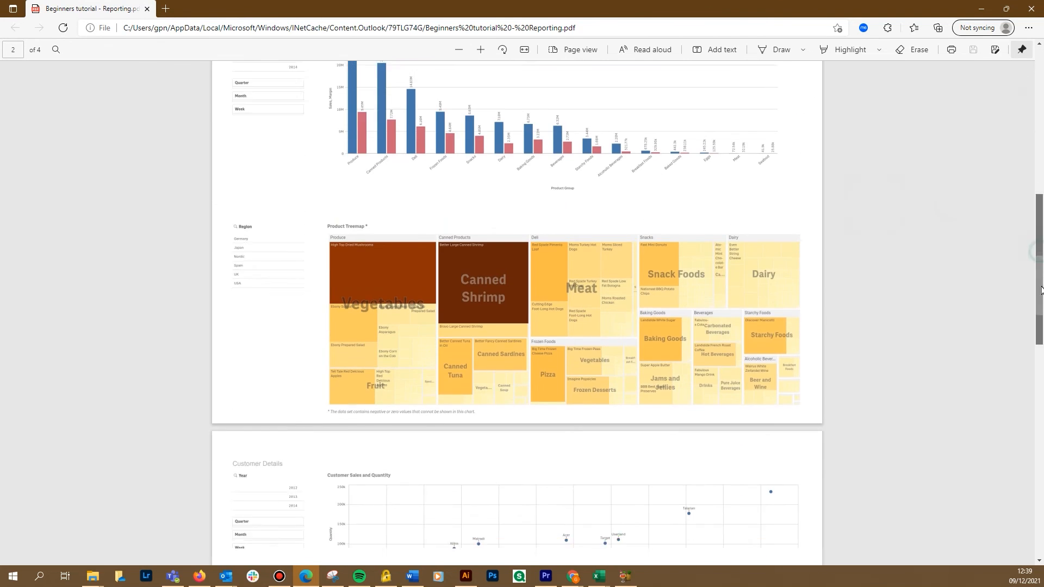
{"action": "scroll", "scroll_direction": "down", "scroll_amount": 3}
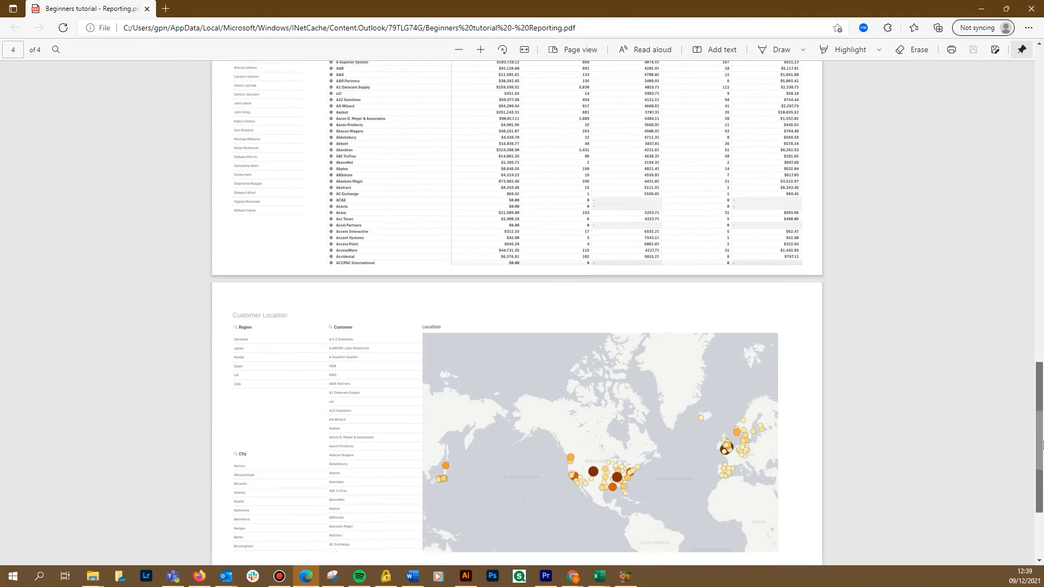
{"action": "scroll", "scroll_direction": "down", "scroll_amount": 3}
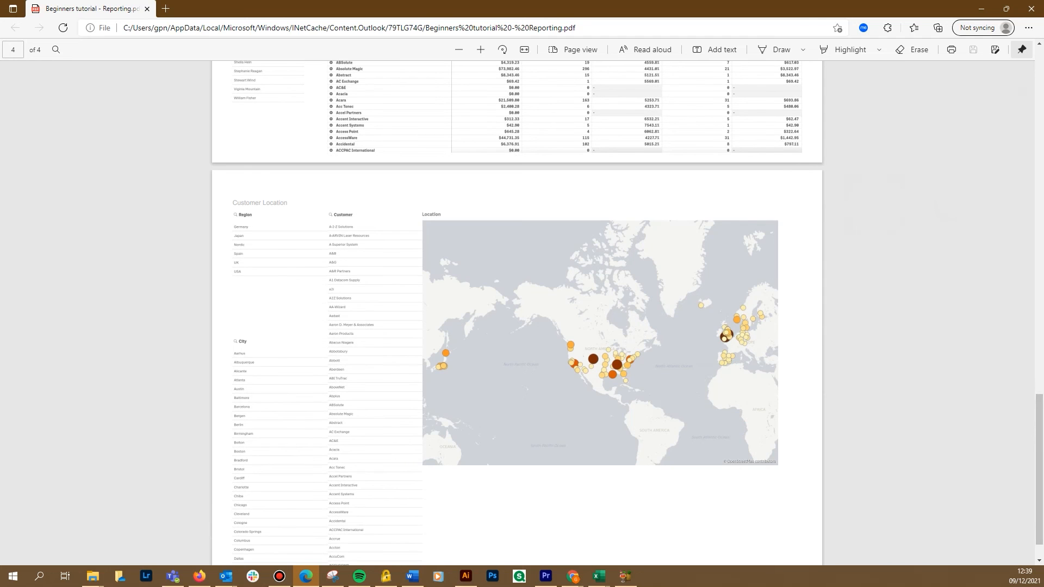